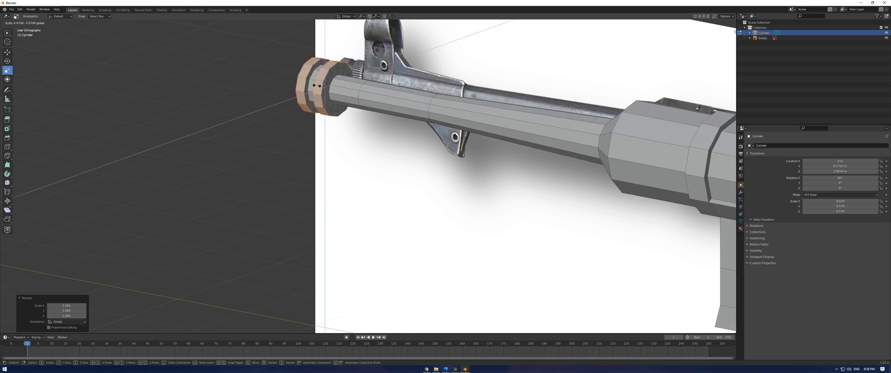
Return to Blender with the full low-poly MP40 scene shown in the 3D viewport
key("Tab")
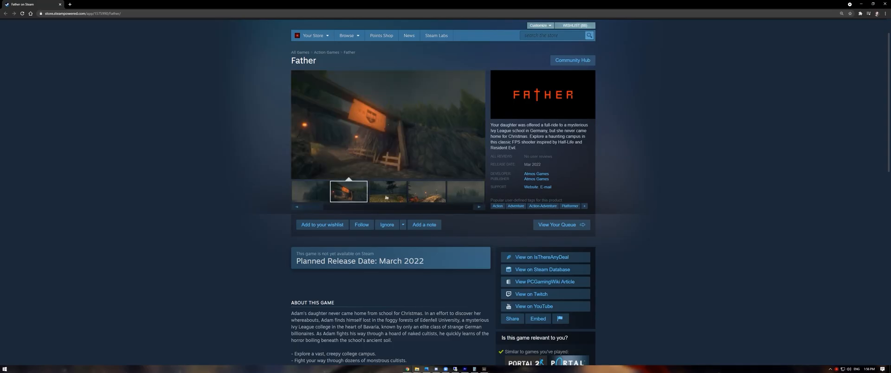
left_click(322, 224)
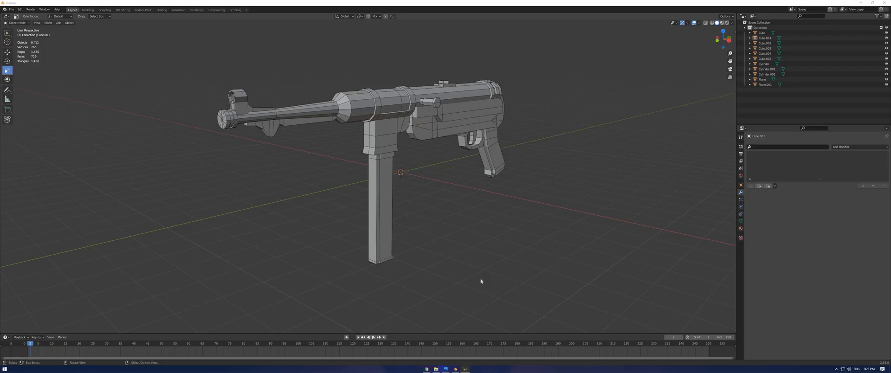
mouse_move(548, 197)
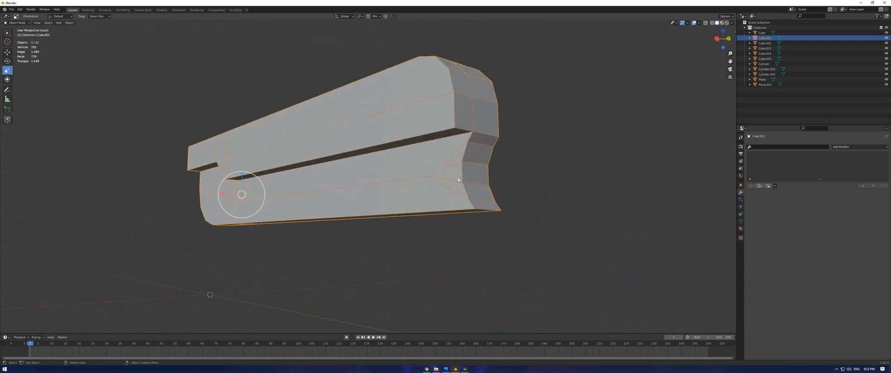
Edit the receiver mesh with vertex snapping enabled and move a vertex onto the slot edge
key("Tab")
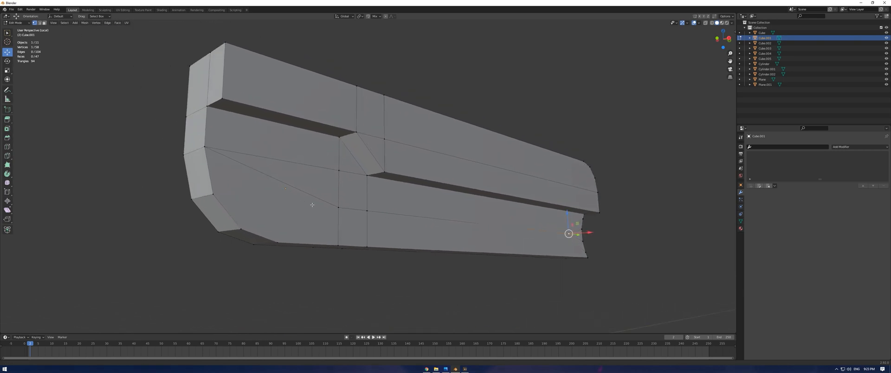
key("q")
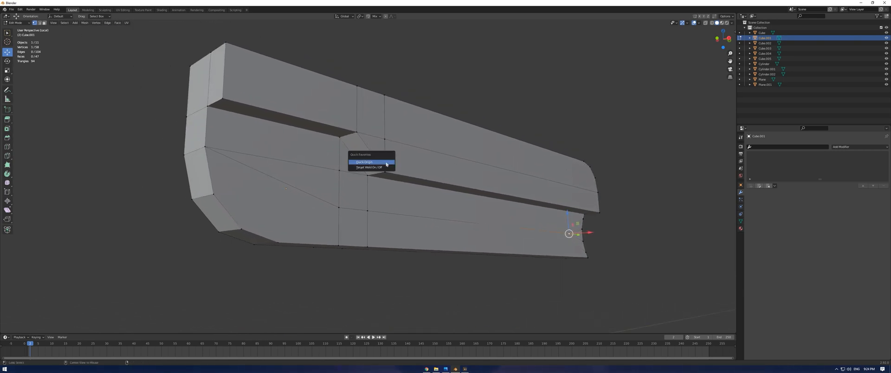
left_click(364, 161)
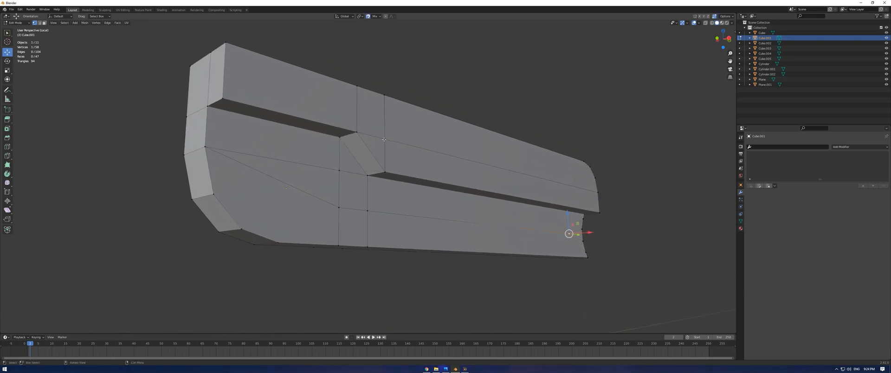
left_click_drag(568, 233, 381, 173)
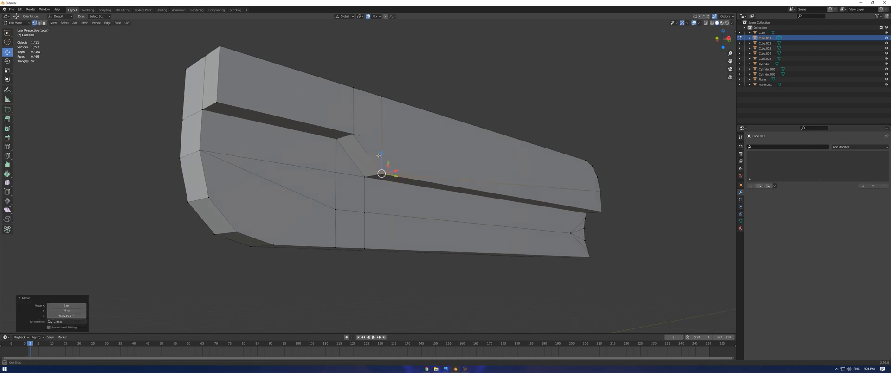
From a side-on view, grab the front-corner vertex and move it along the slot
left_click_drag(381, 174, 244, 209)
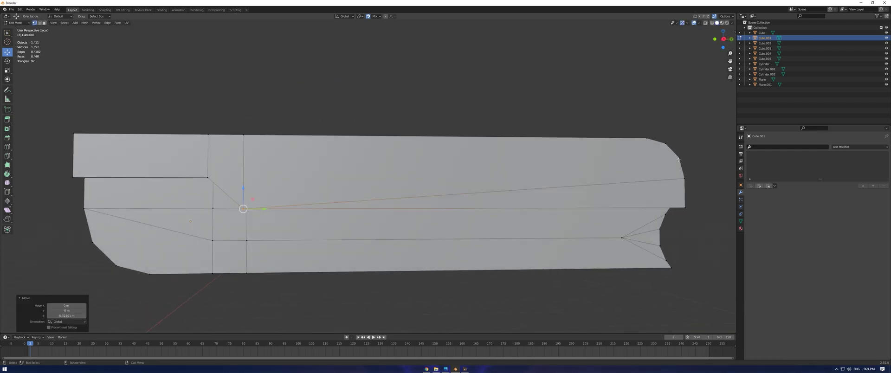
left_click(678, 157)
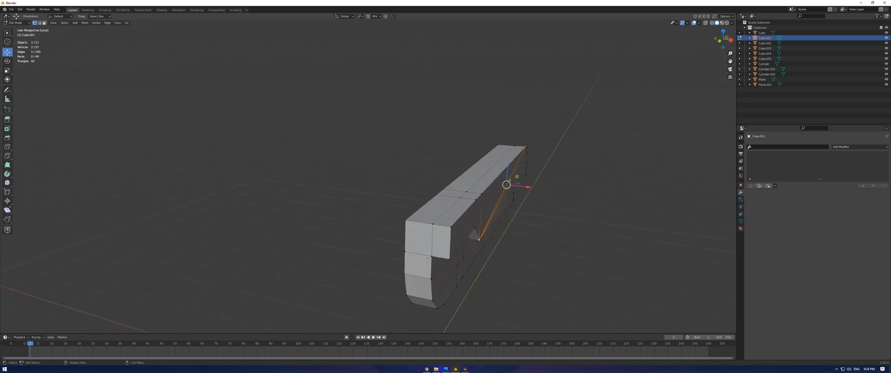
left_click(433, 223)
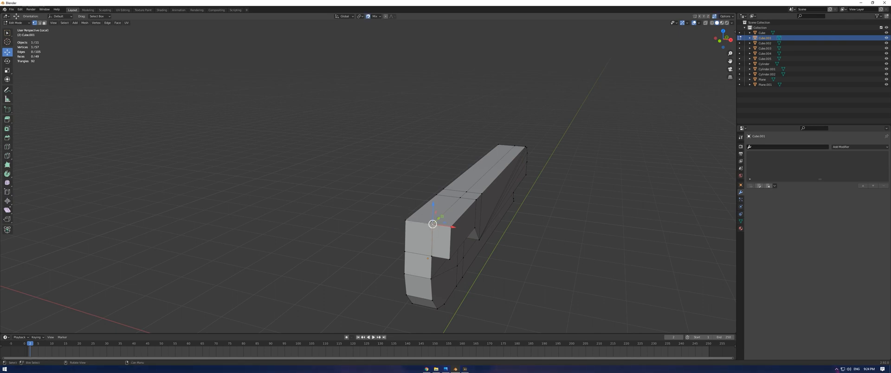
key("g")
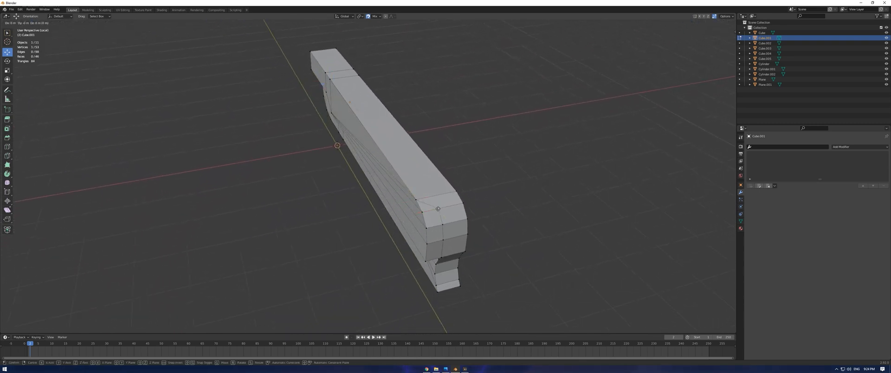
Move the slot and front-corner vertices so the receiver's groove fans open into a wedge
key("tab")
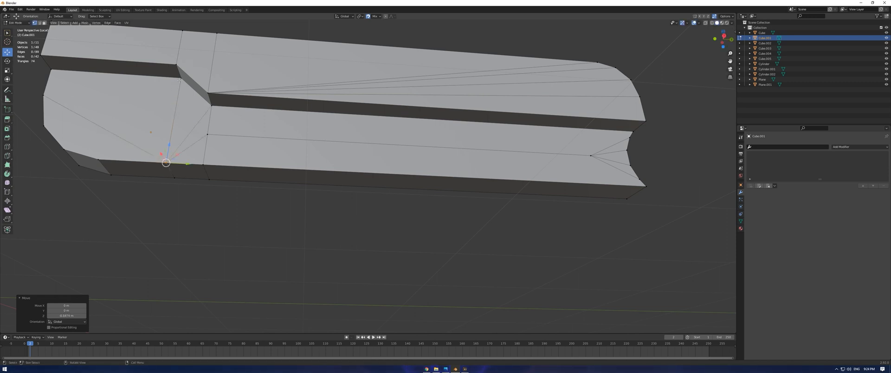
left_click_drag(165, 164, 176, 103)
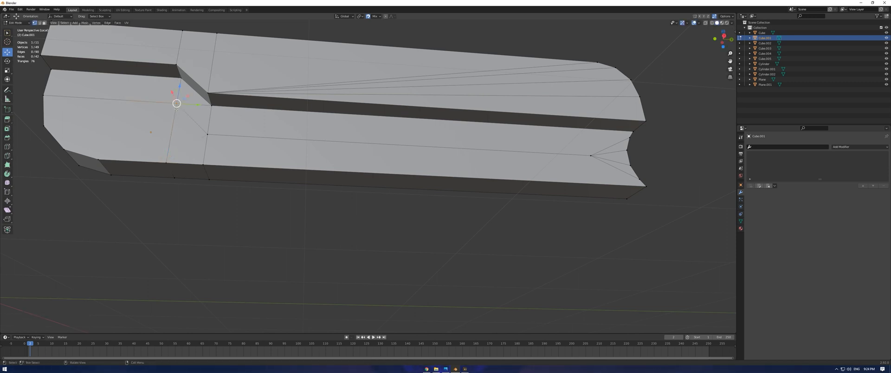
key("g")
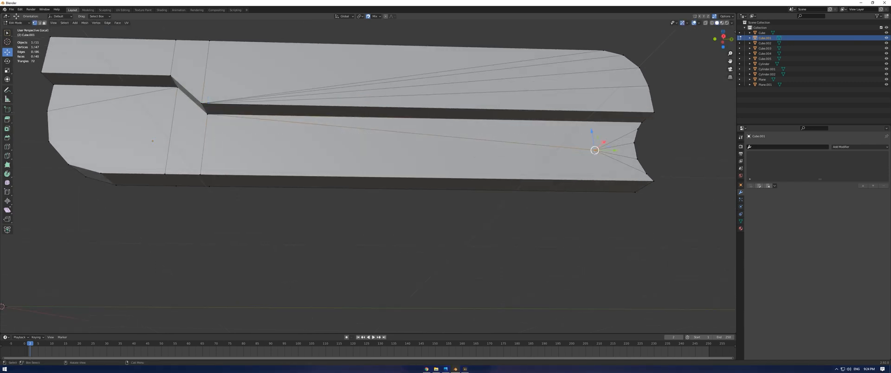
left_click_drag(595, 151, 207, 113)
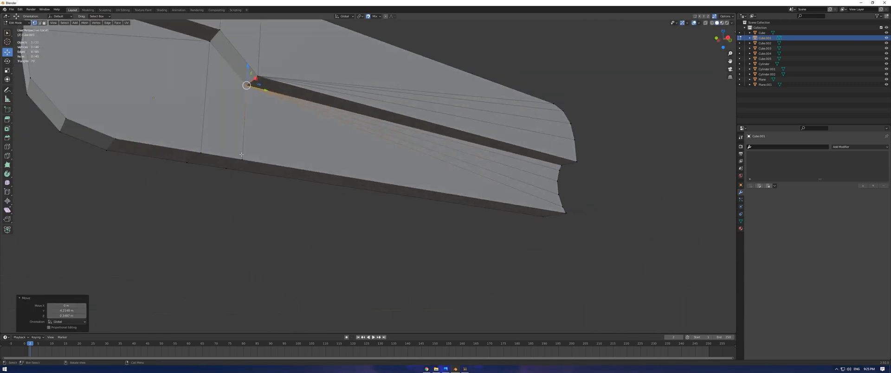
left_click_drag(247, 86, 200, 152)
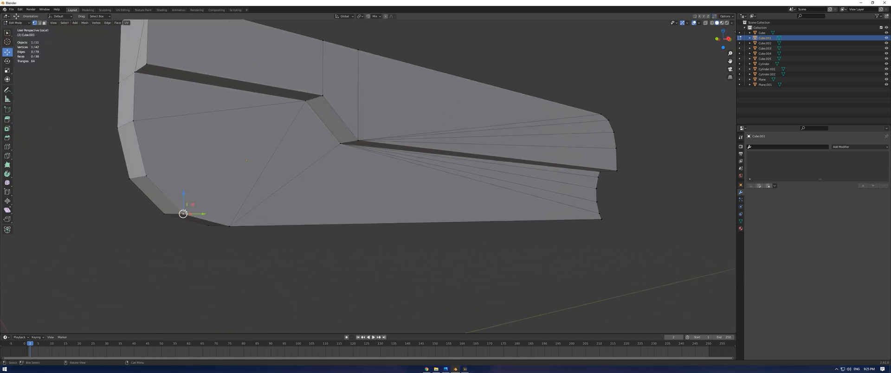
left_click(305, 100)
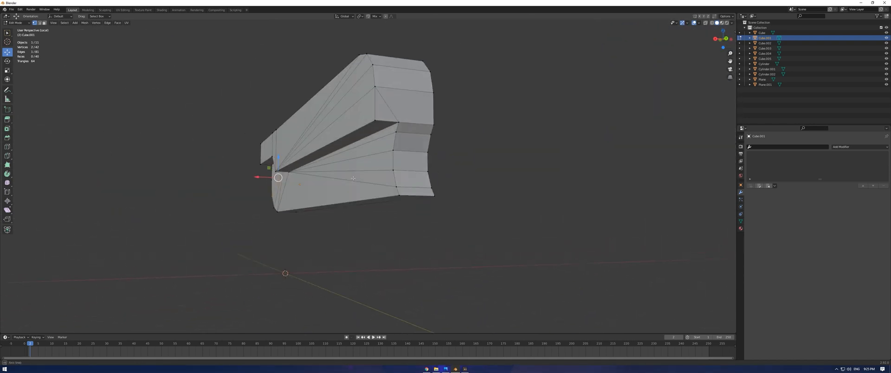
Delete one half of the receiver's faces and dissolve leftover edges, ready for mirroring
left_click_drag(352, 171, 406, 159)
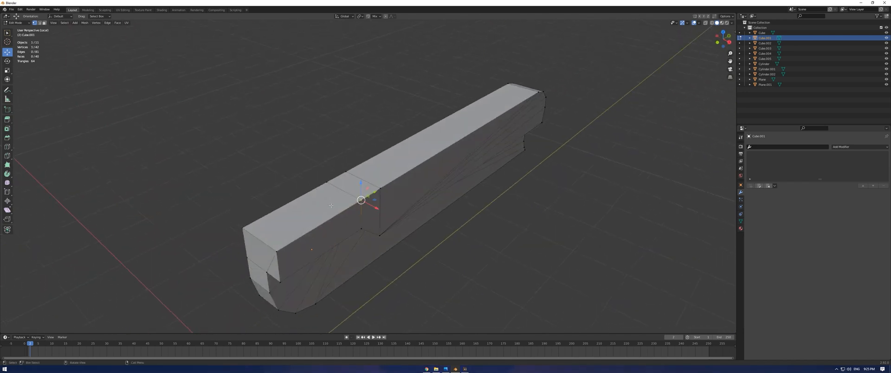
key("g")
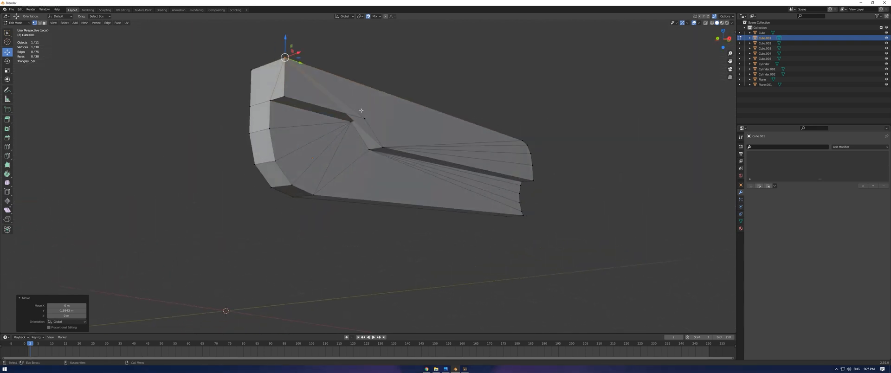
mouse_move(319, 162)
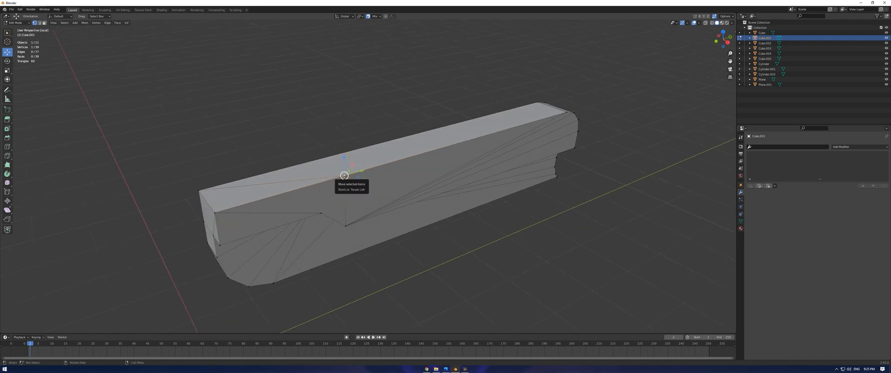
mouse_move(345, 175)
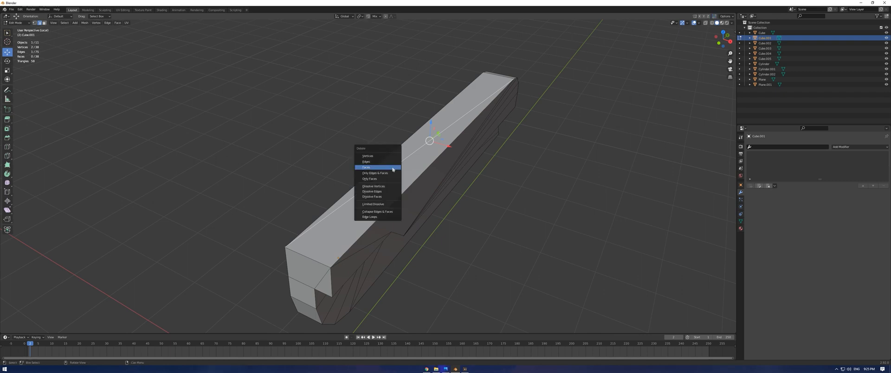
left_click(371, 191)
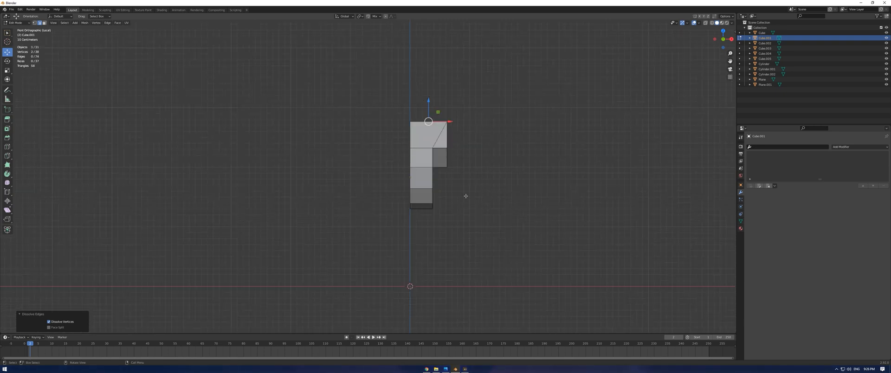
mouse_move(380, 225)
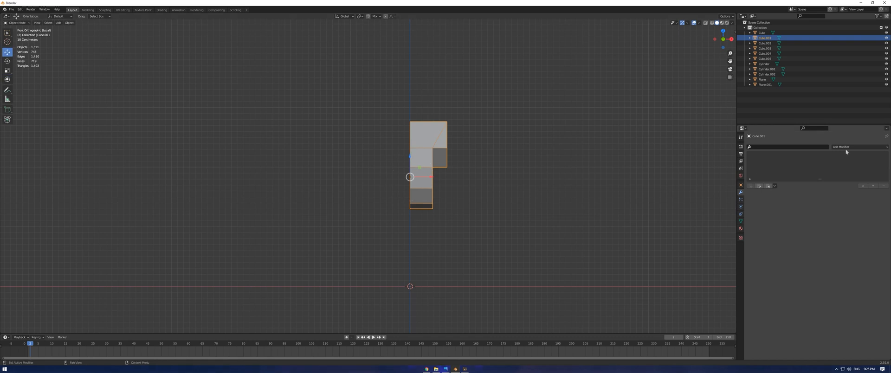
Mirror the half receiver into a full symmetric mesh and dissolve stray geometry in Edit Mode
left_click(841, 147)
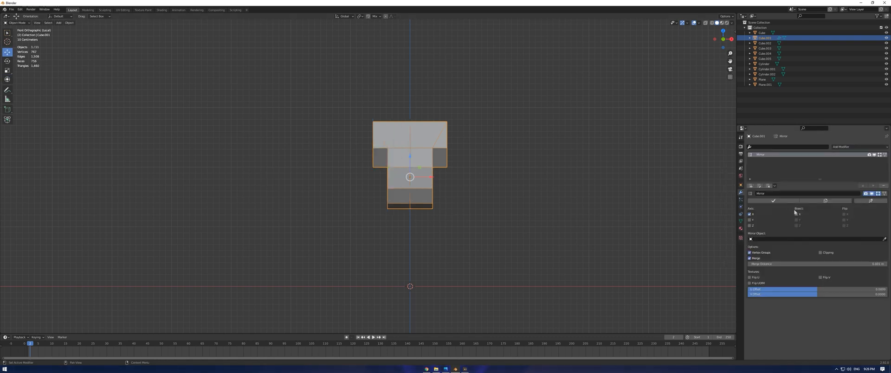
left_click_drag(409, 171, 483, 193)
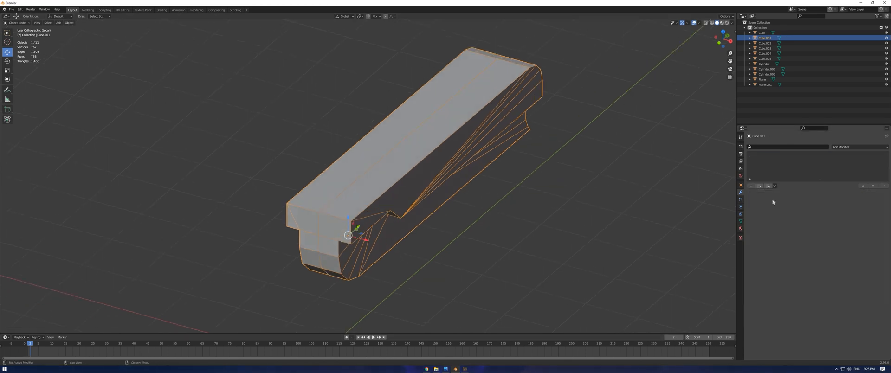
key("Tab")
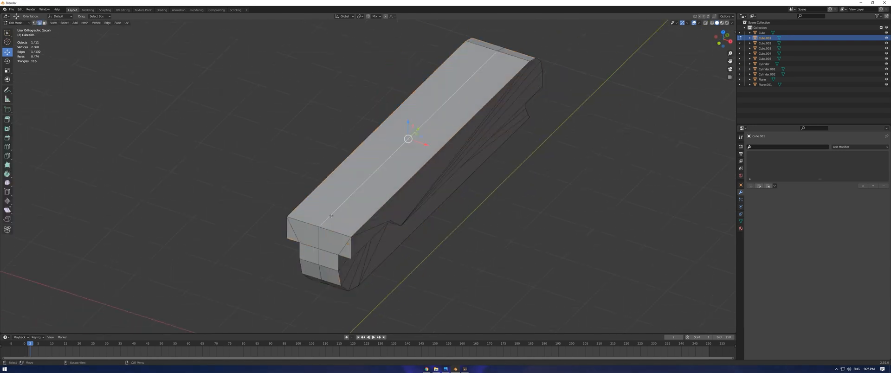
key("Ctrl+X")
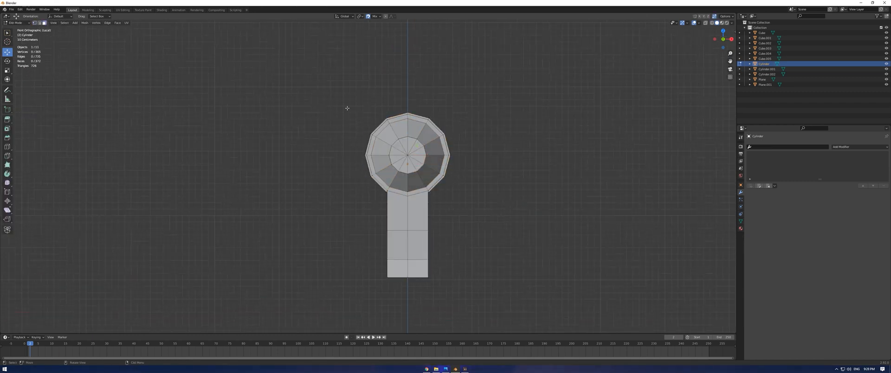
Move the cylinder's corner and lower vertices so its rounded section meets the block below
left_click_drag(346, 107, 382, 236)
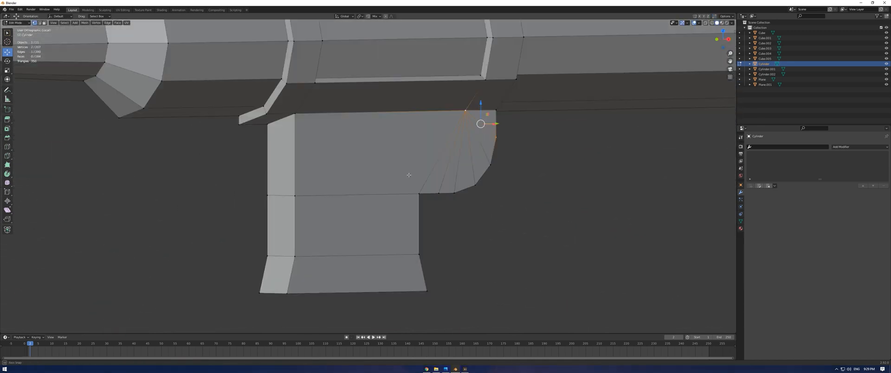
left_click_drag(480, 124, 282, 138)
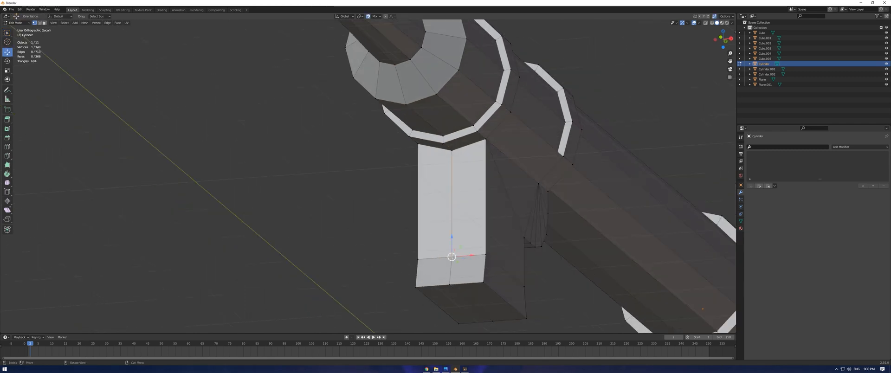
left_click_drag(451, 258, 420, 283)
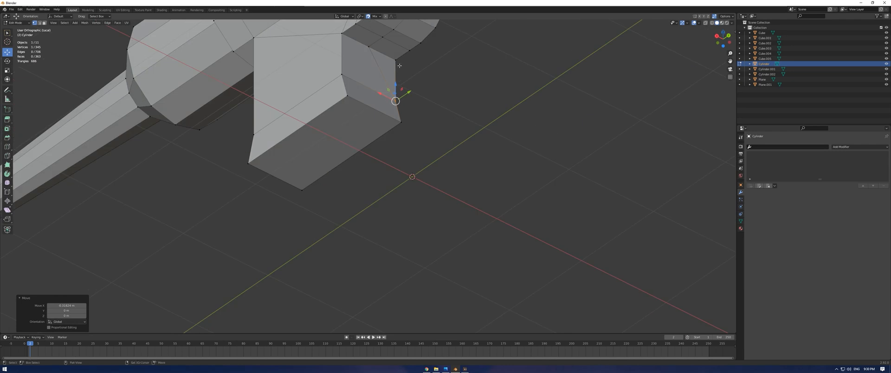
left_click_drag(398, 171, 380, 213)
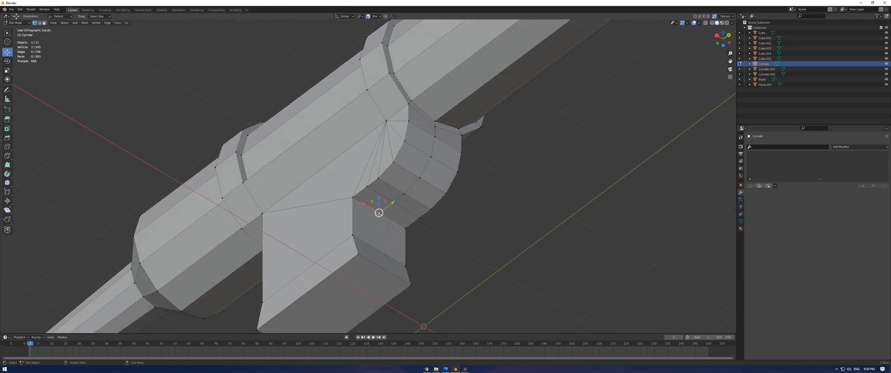
left_click_drag(377, 213, 420, 218)
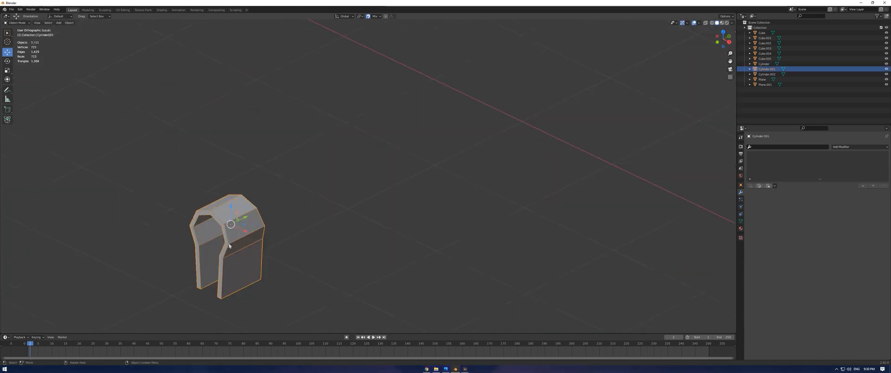
Enter Edit Mode on the Plane.001 piece atop the grip block
key("Tab")
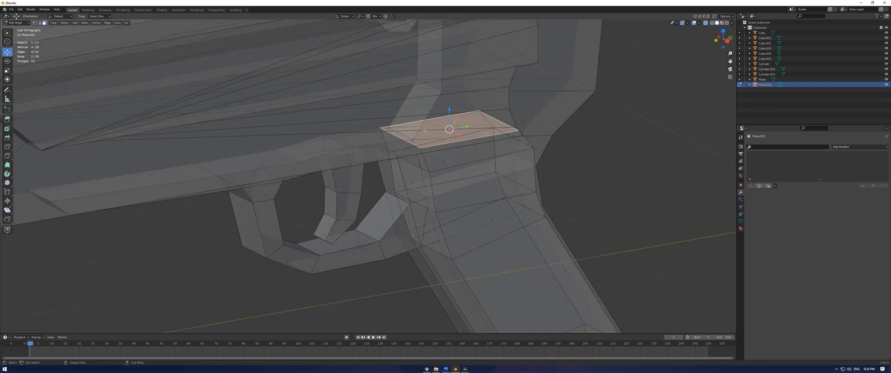
Reposition the trigger guard's top face, then isolate Cube.003 in Local View
key("Tab")
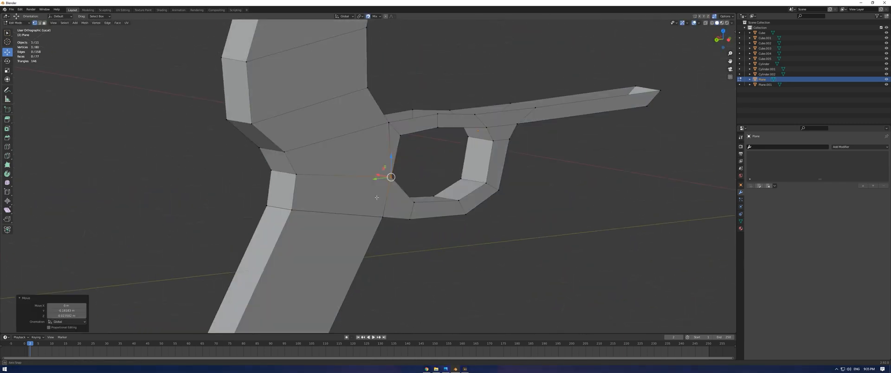
key("Tab")
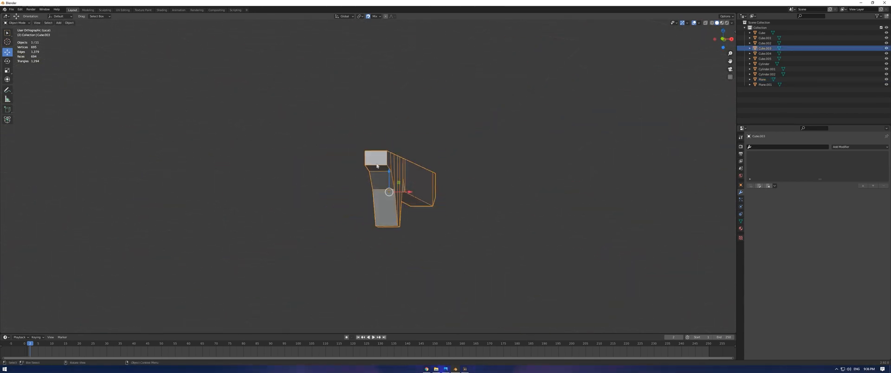
Give Cube.003 a Mirror modifier and return to a Right view of the whole gun
key("Tab")
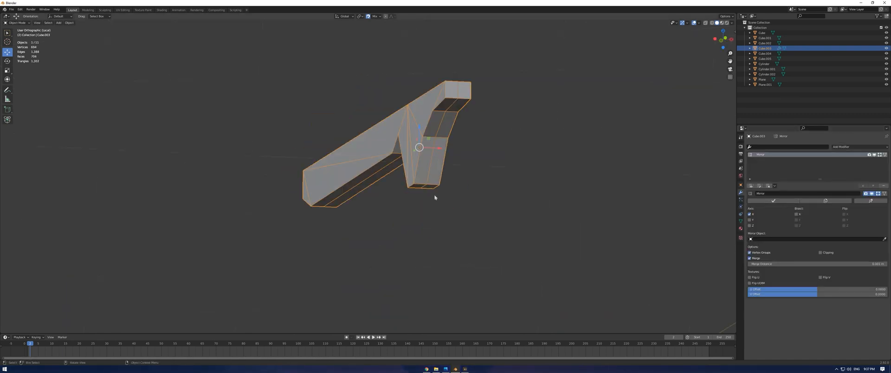
key("Tab")
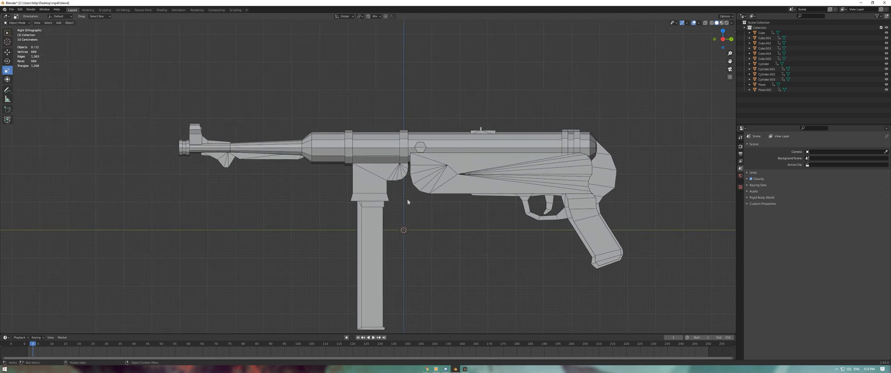
Add an 8-vertex cylinder, rotate it 90°, shrink it and extrude it as a bolt knob on the body
scroll("up", 3)
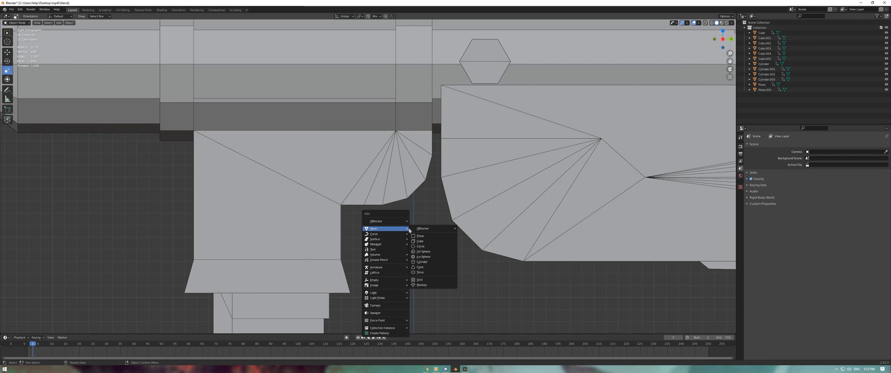
left_click(422, 262)
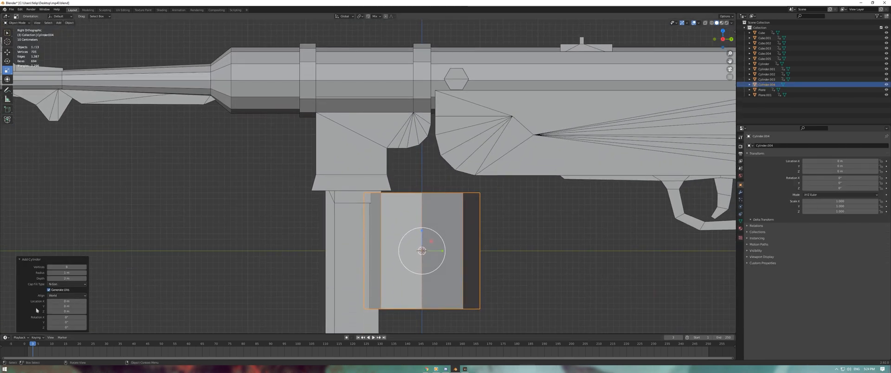
mouse_move(421, 241)
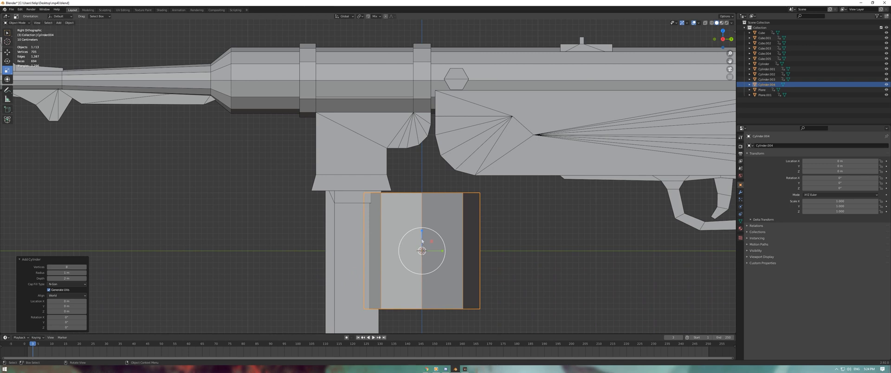
key("r")
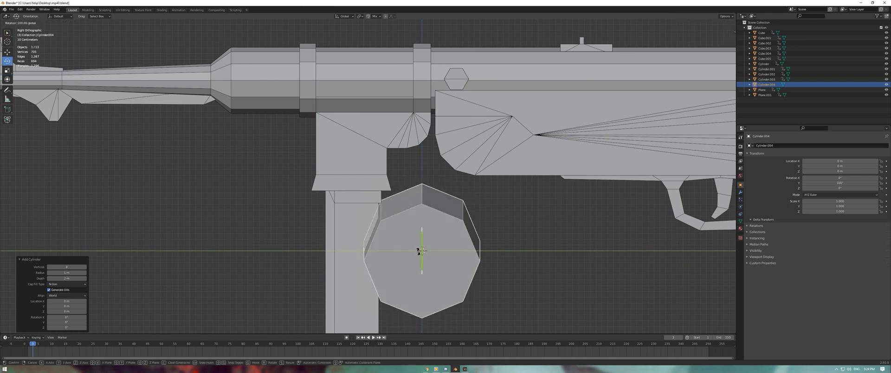
key("r")
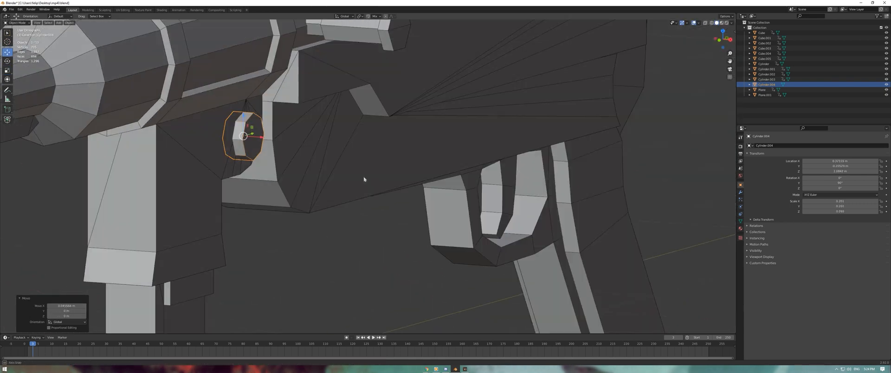
key("Tab")
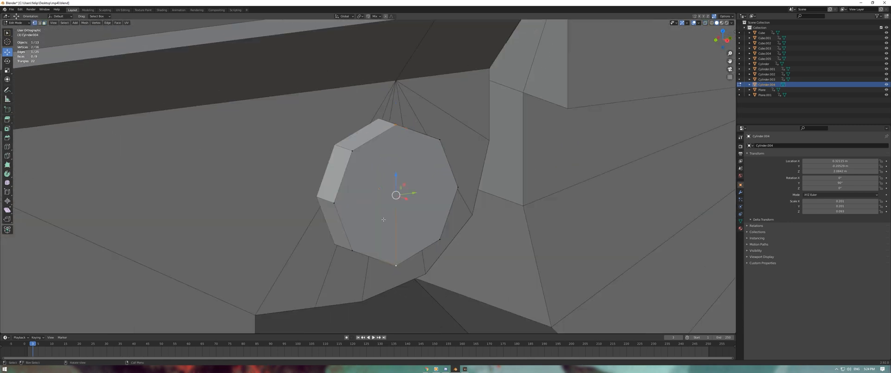
key("Tab")
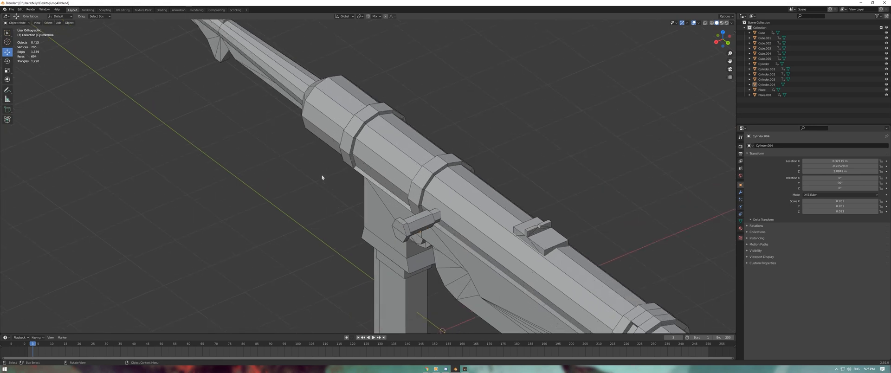
left_click_drag(322, 178, 409, 129)
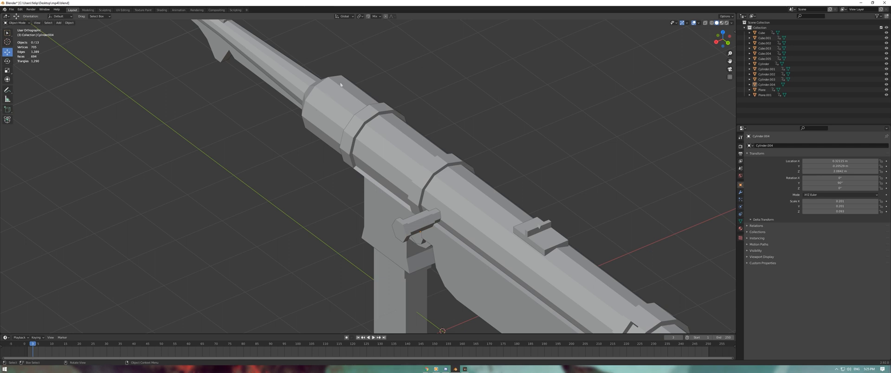
mouse_move(419, 142)
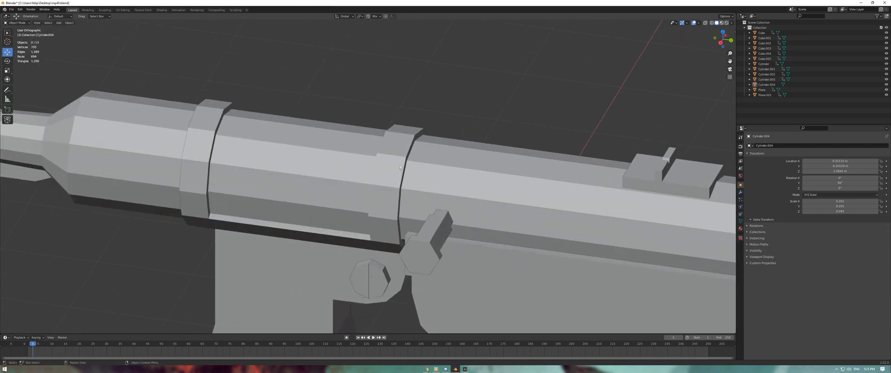
left_click(763, 64)
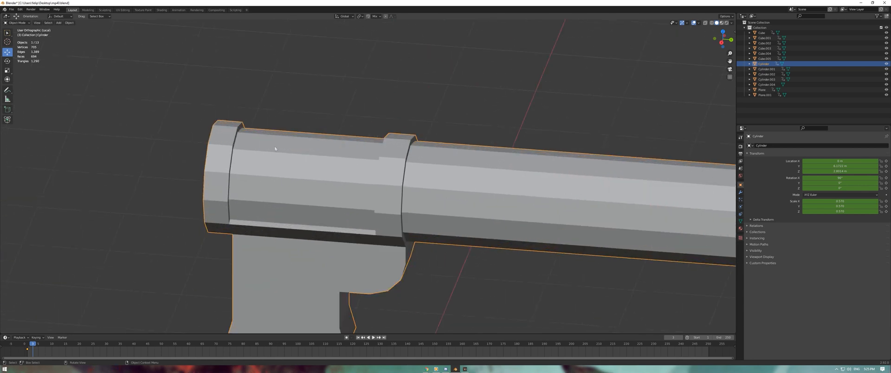
Select every face of the receiver tube and apply Shade Flat from the face menu
key("Tab")
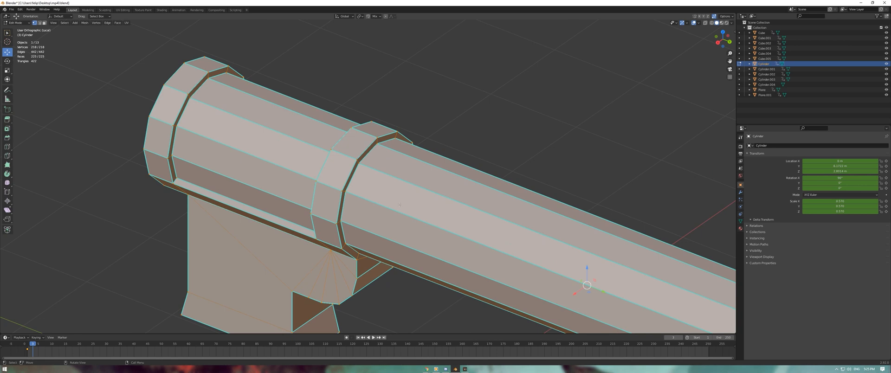
mouse_move(218, 171)
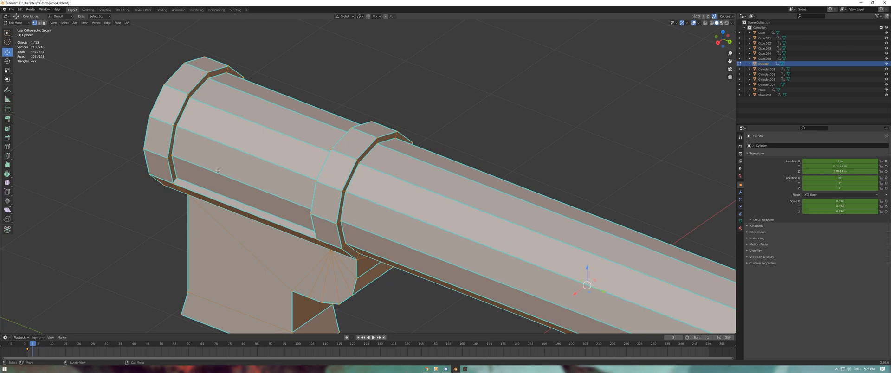
mouse_move(392, 143)
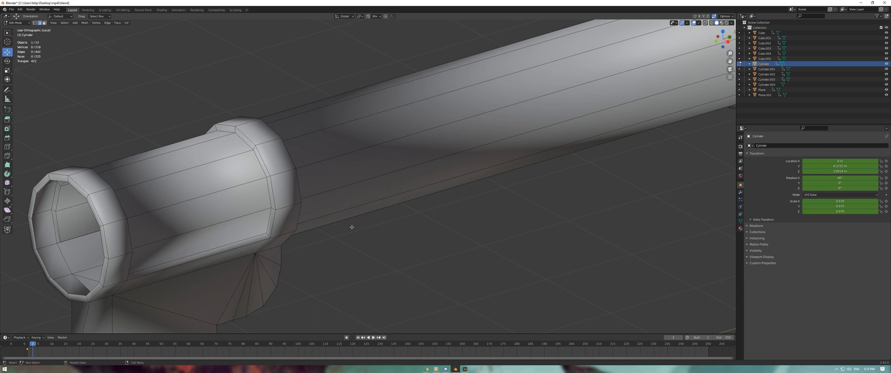
left_click_drag(351, 228, 322, 162)
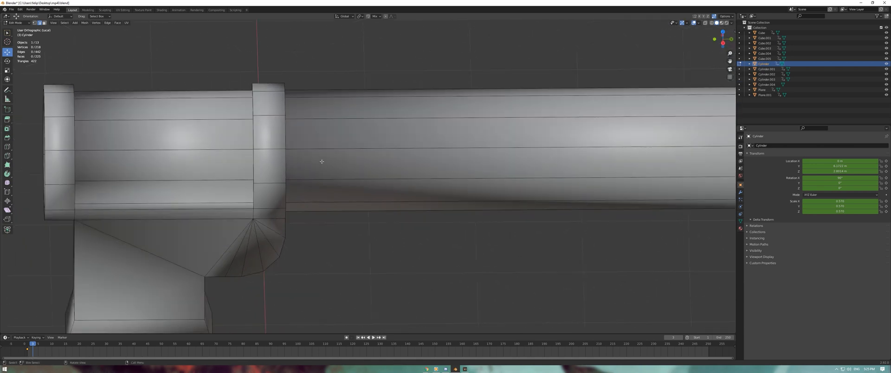
key("a")
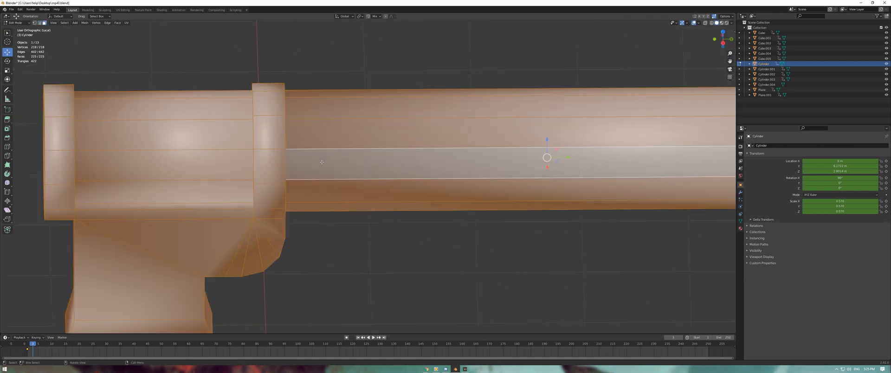
right_click(322, 161)
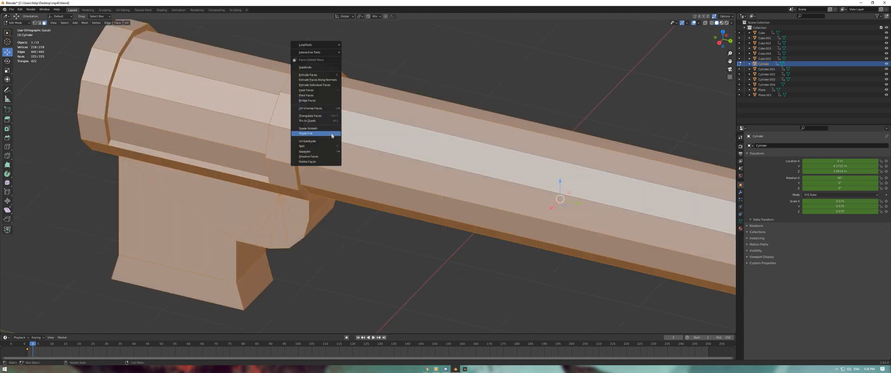
left_click(308, 133)
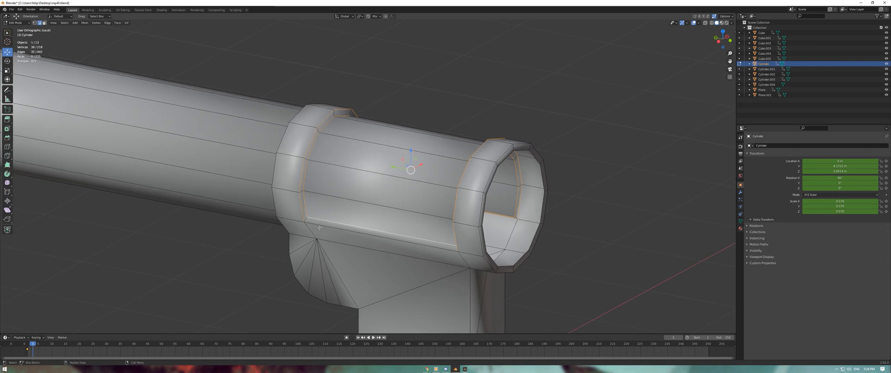
Mark the edge loops around the tube's raised rings and grip block as sharp
right_click(320, 227)
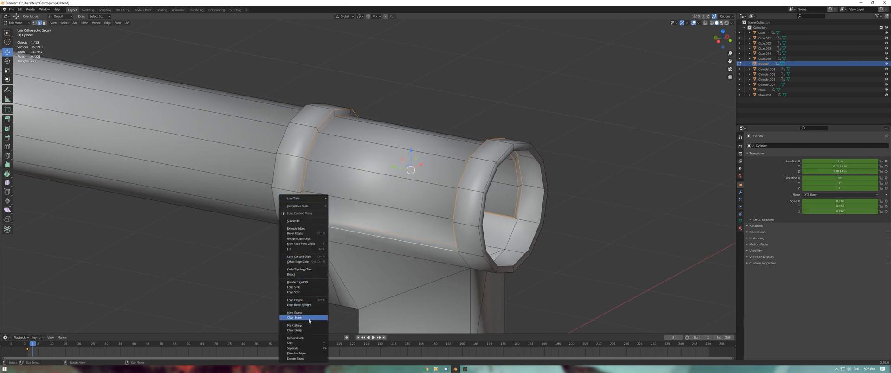
left_click(294, 325)
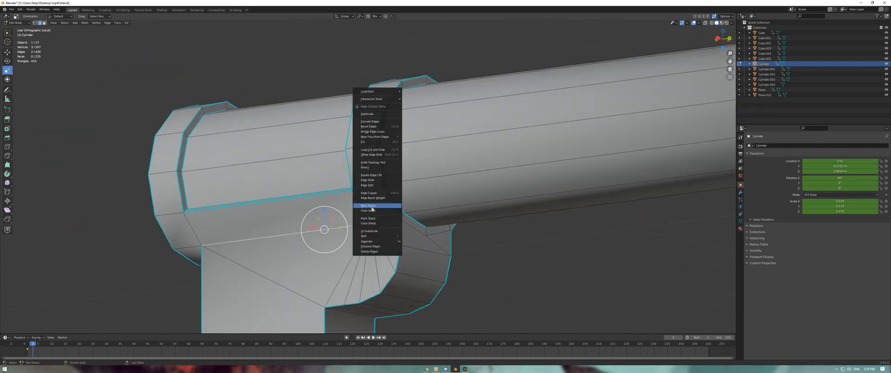
left_click(368, 205)
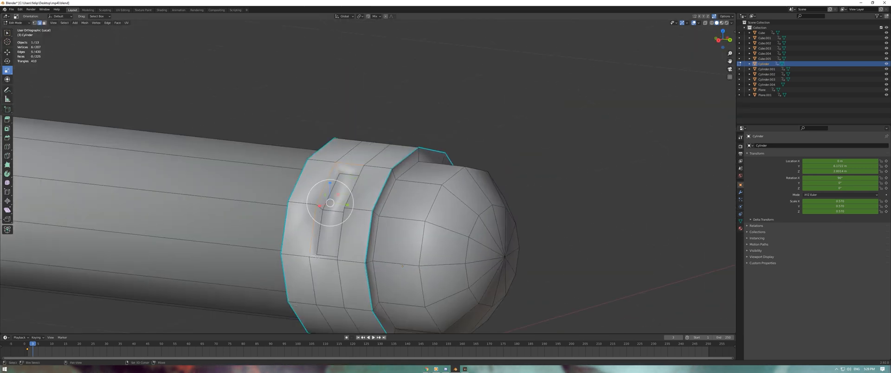
Mark the front cap ring edges and the slot edges as sharp
right_click(358, 230)
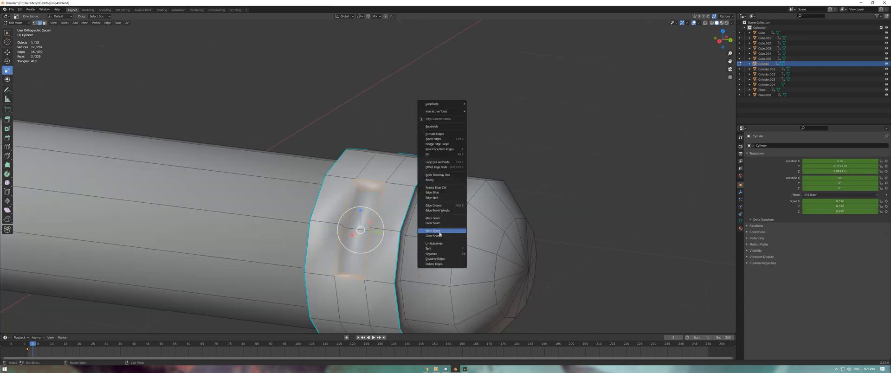
left_click(432, 230)
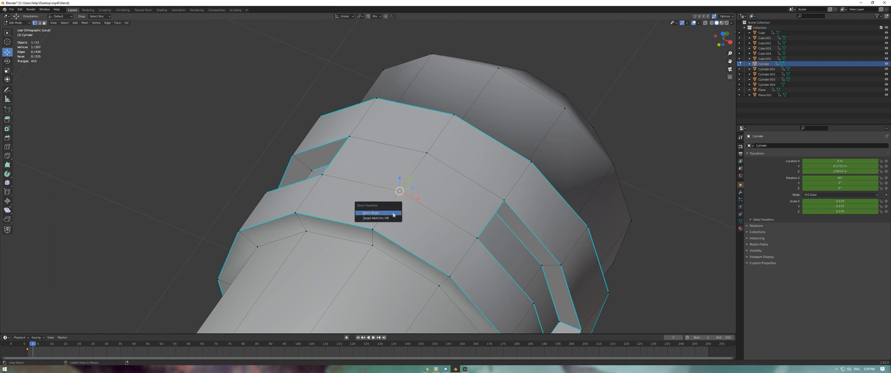
left_click(371, 213)
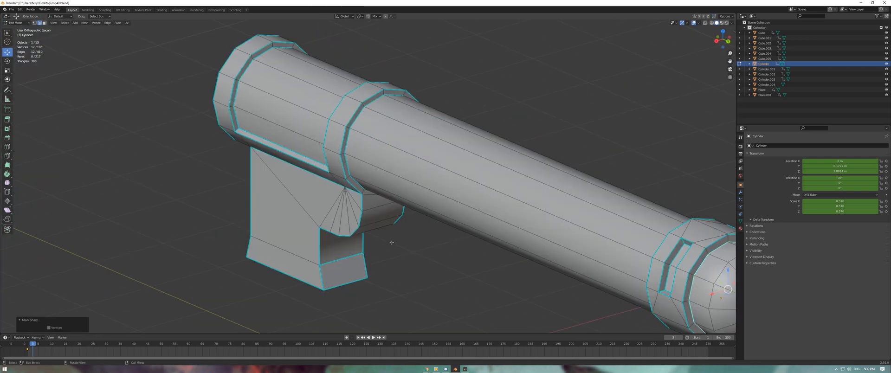
Isolate the bolt piece and trigger guard in turn, mark their outline edges sharp, then show the whole MP40
key("Tab")
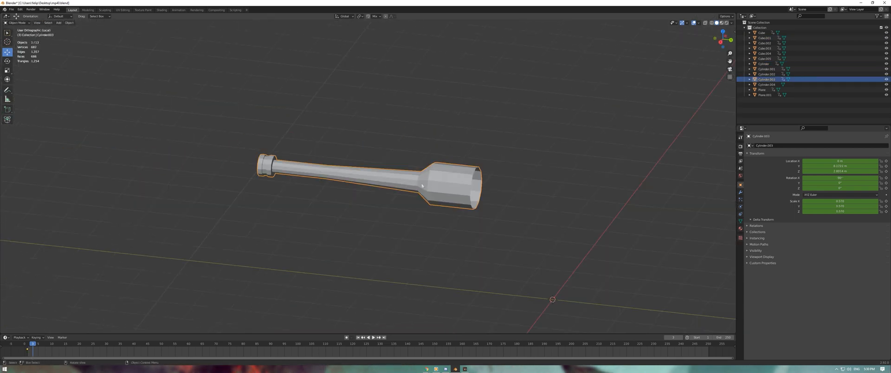
key("Tab")
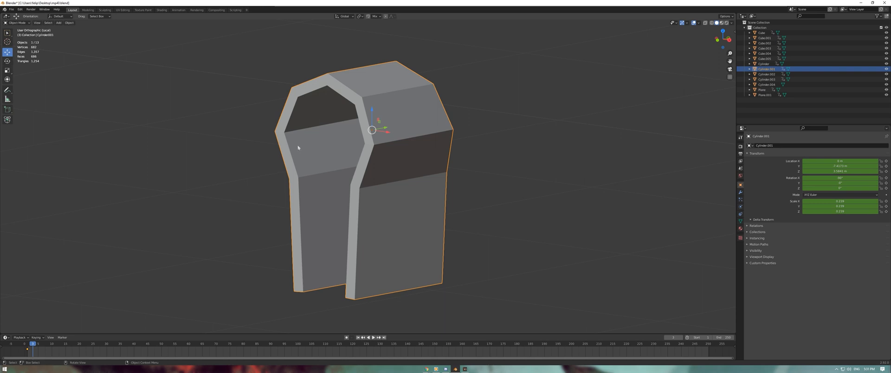
key("Tab")
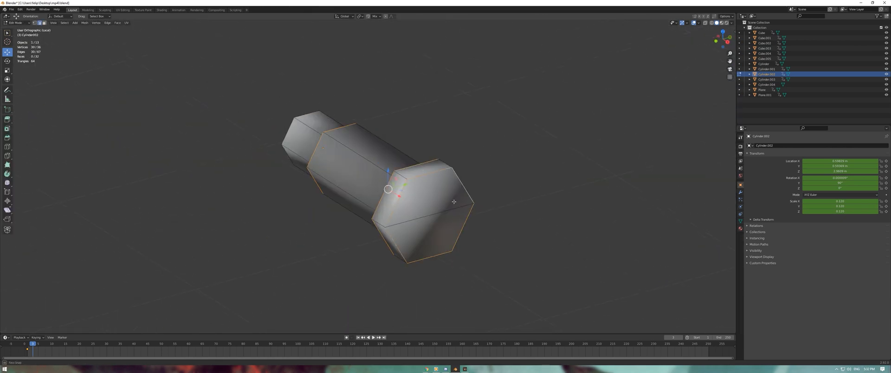
key("Tab")
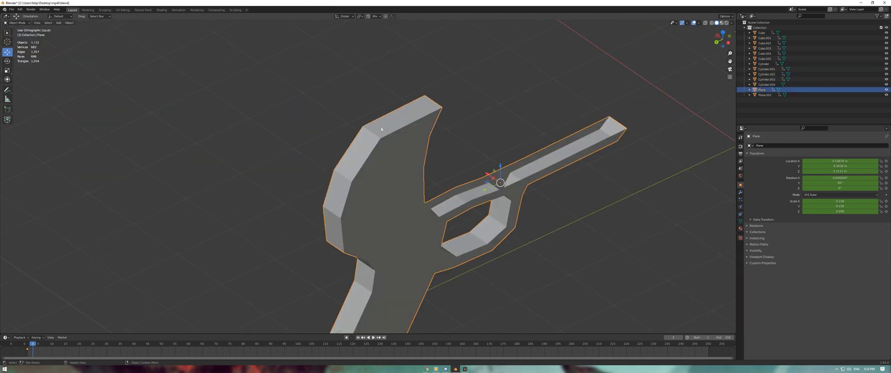
key("Tab")
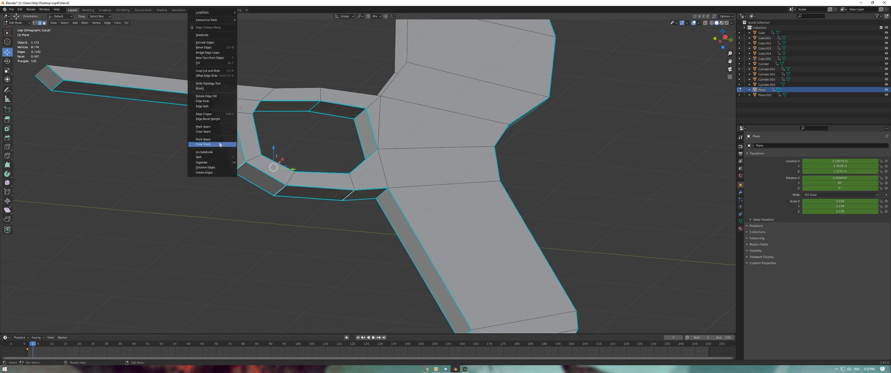
left_click(204, 140)
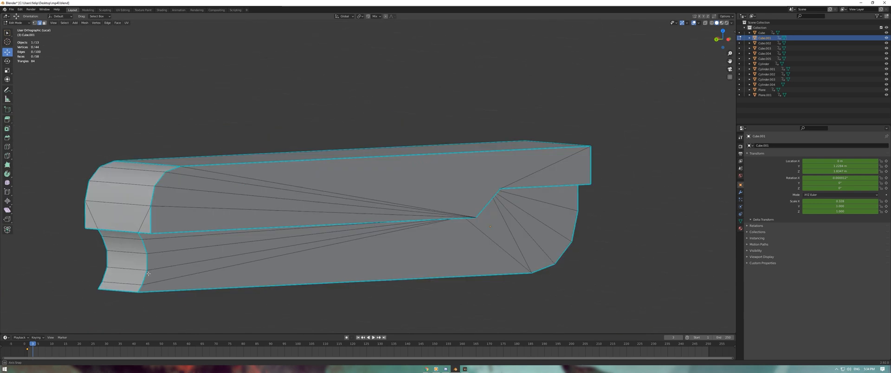
left_click(764, 95)
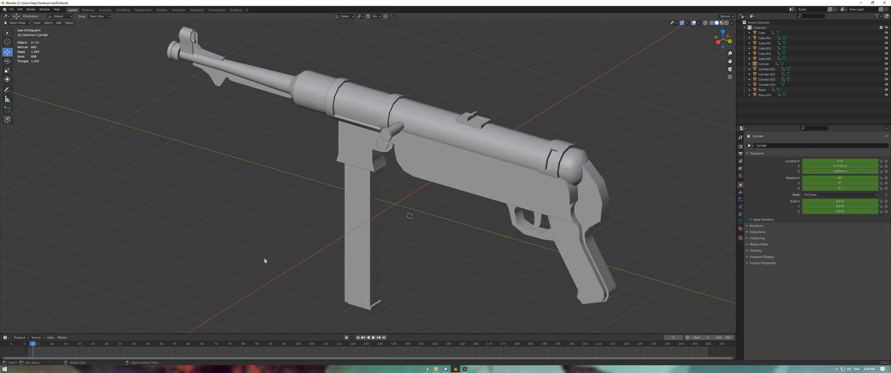
mouse_move(151, 86)
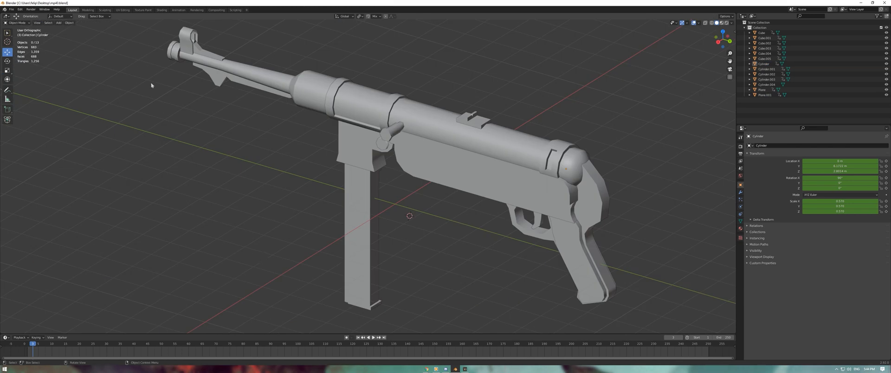
In UV Editing set Texture Size 1024 and give the barrel cylinder a colour-grid checker map
left_click(122, 9)
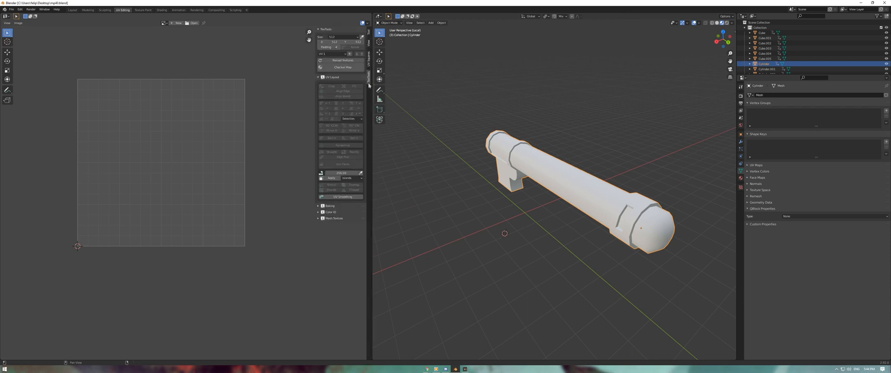
mouse_move(342, 96)
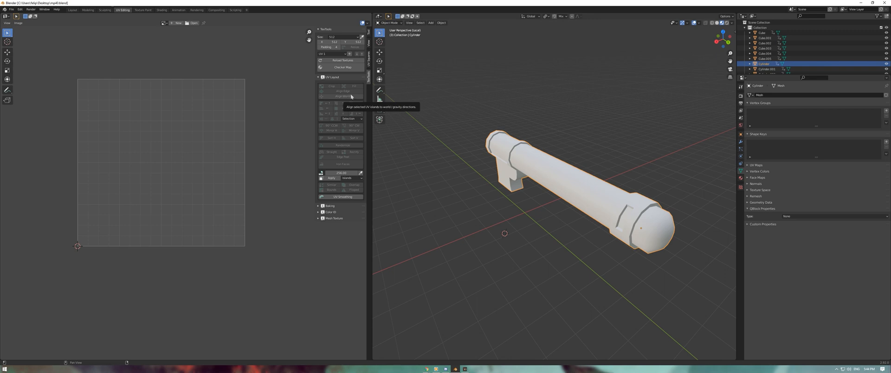
left_click(341, 37)
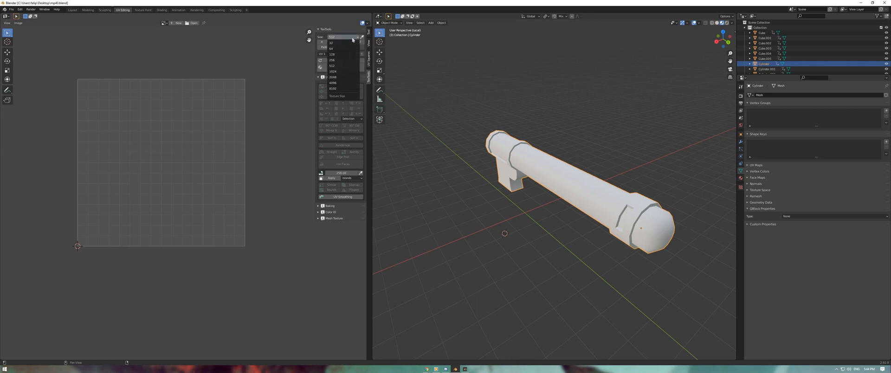
left_click(333, 72)
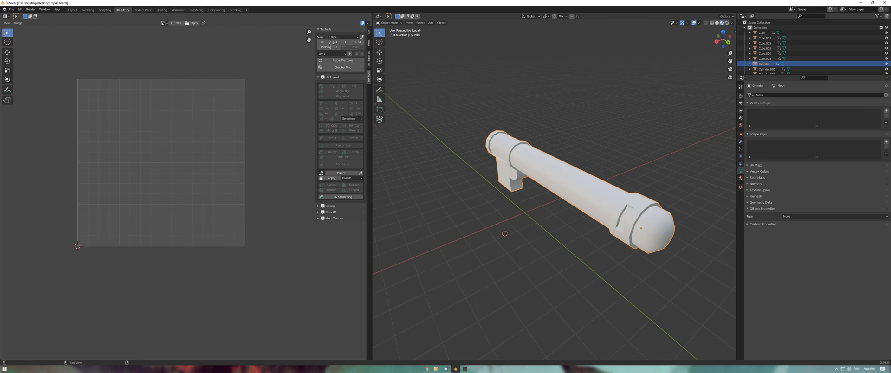
left_click(343, 67)
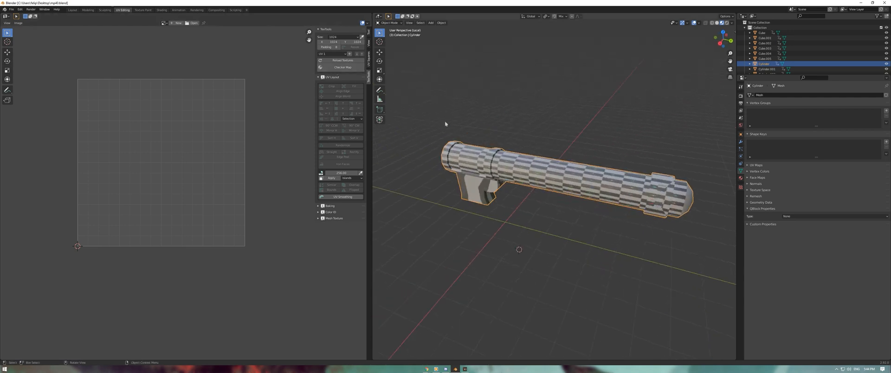
left_click(343, 67)
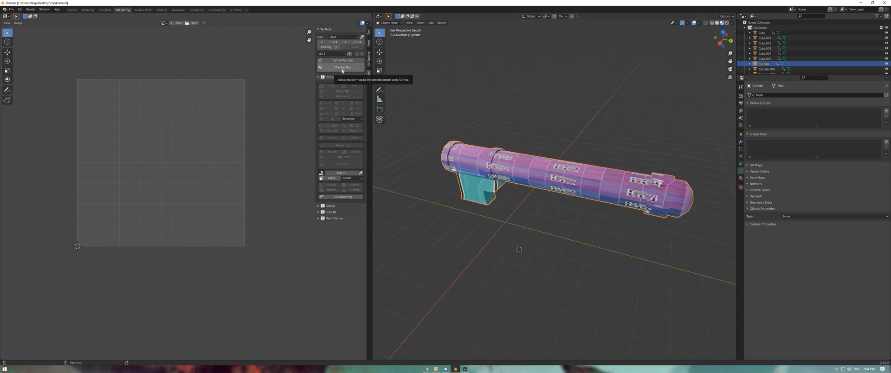
left_click(343, 67)
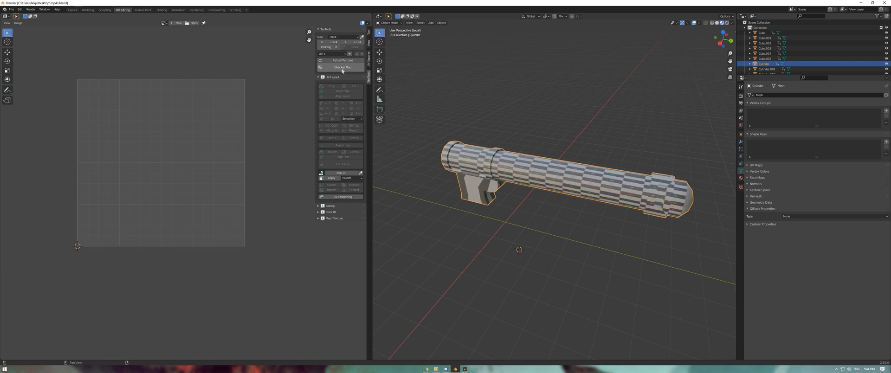
left_click(342, 66)
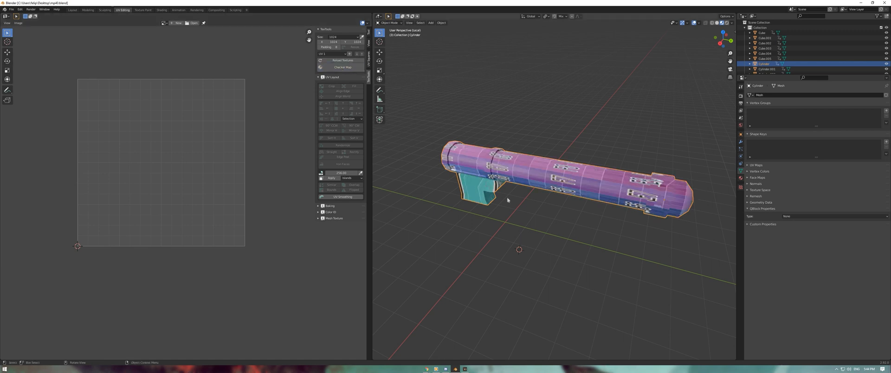
left_click_drag(508, 199, 412, 196)
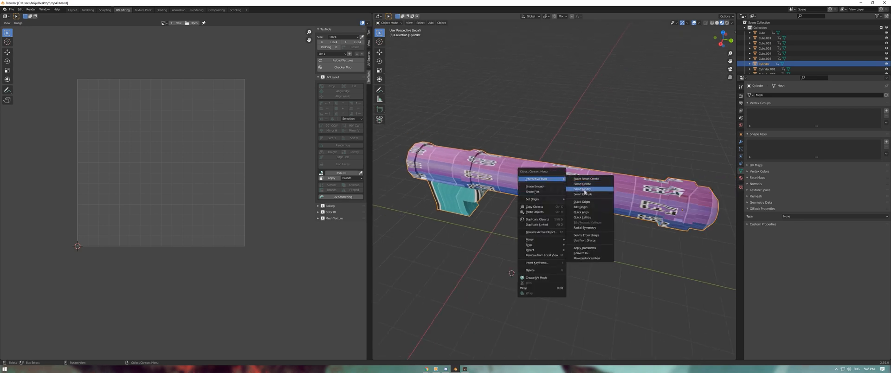
mouse_move(586, 235)
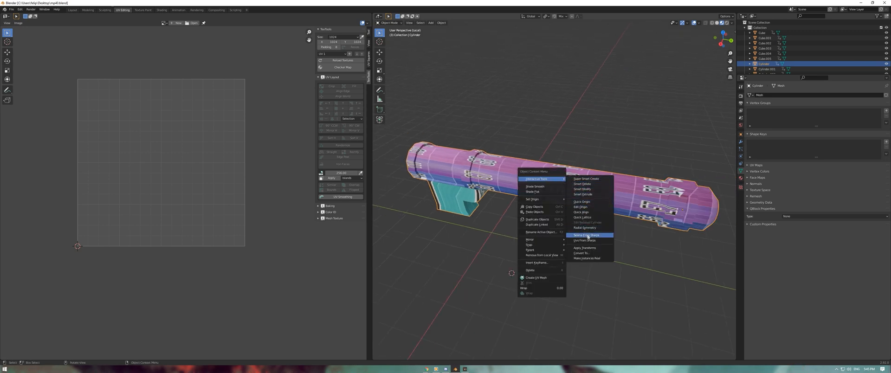
mouse_move(586, 234)
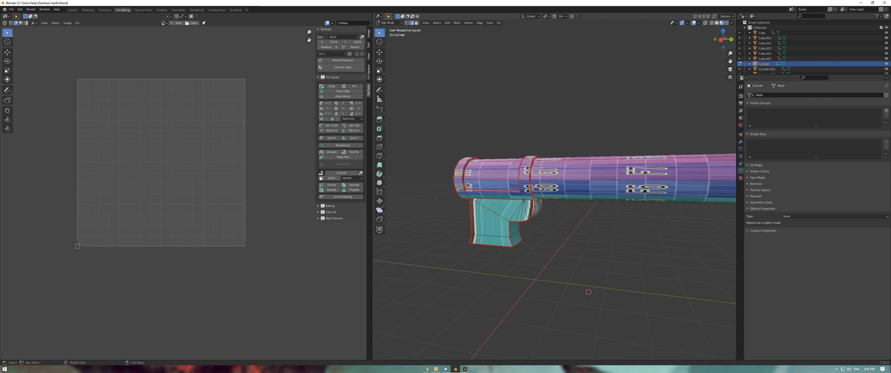
Orbit in closer to the grip block under the barrel
left_click_drag(568, 199, 511, 182)
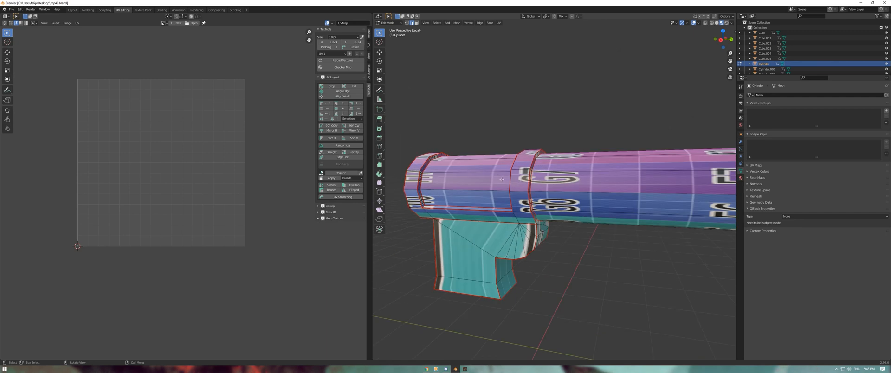
mouse_move(502, 186)
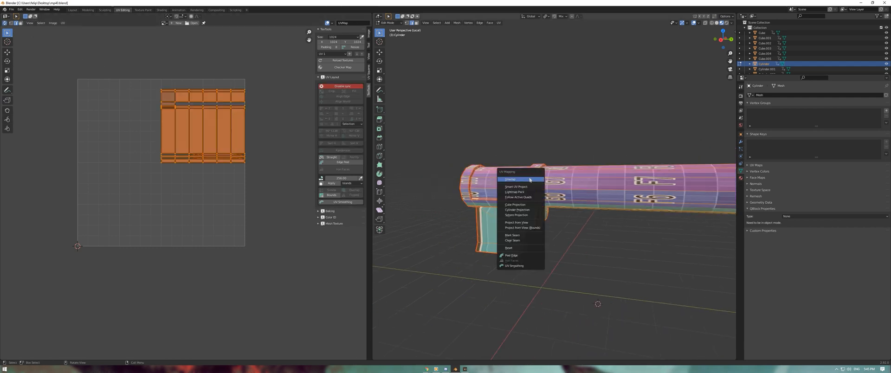
Unwrap the selected barrel faces into a long UV strip and inspect along the barrel
left_click(510, 179)
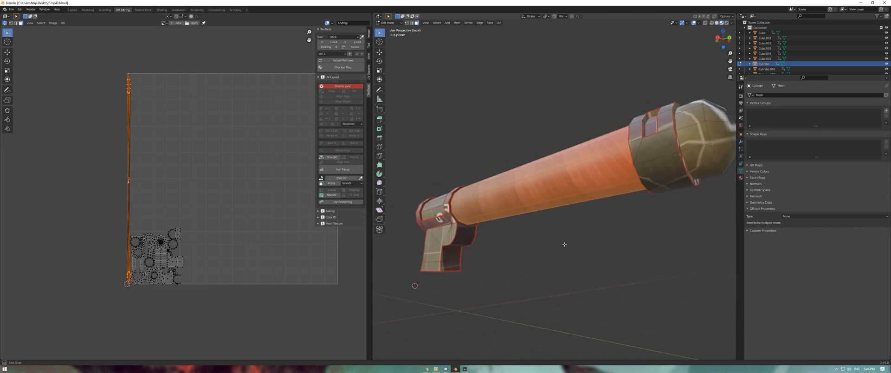
left_click_drag(564, 244, 502, 228)
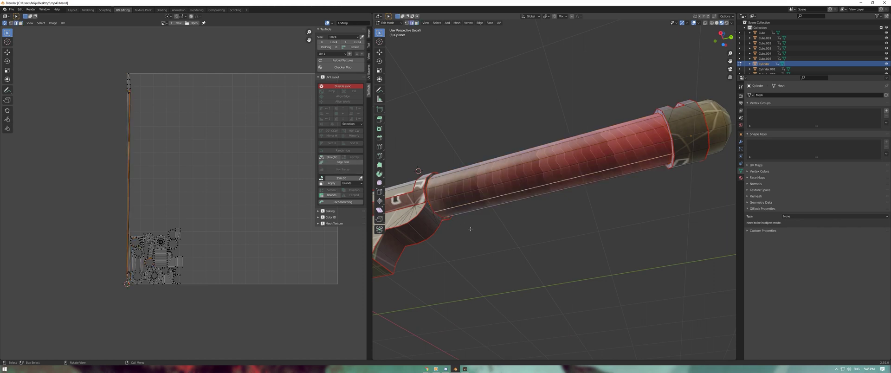
mouse_move(498, 278)
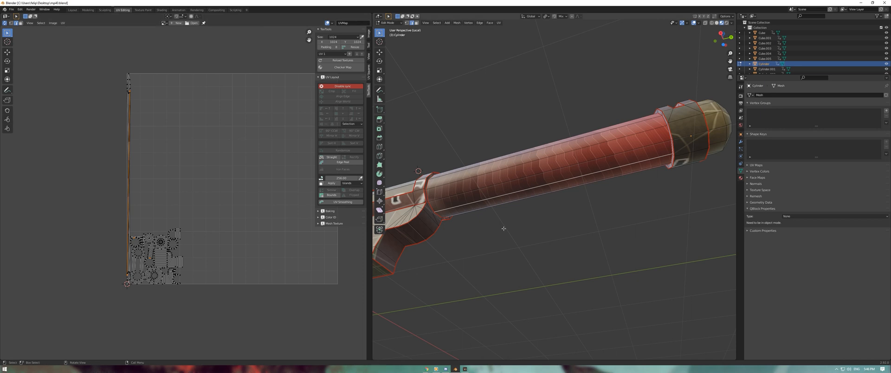
mouse_move(573, 199)
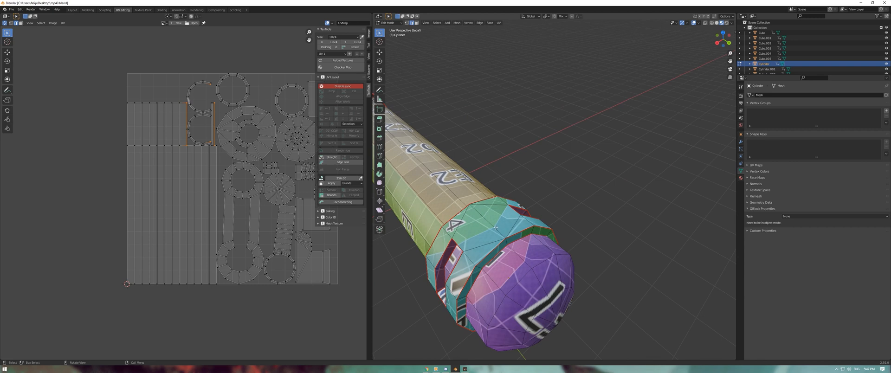
Mark the barrel's end cap edge loop as a seam and unwrap the barrel again
left_click_drag(512, 227, 528, 193)
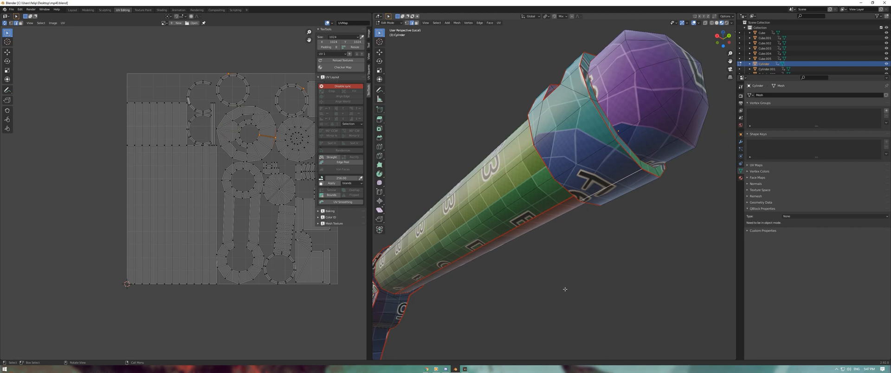
mouse_move(578, 267)
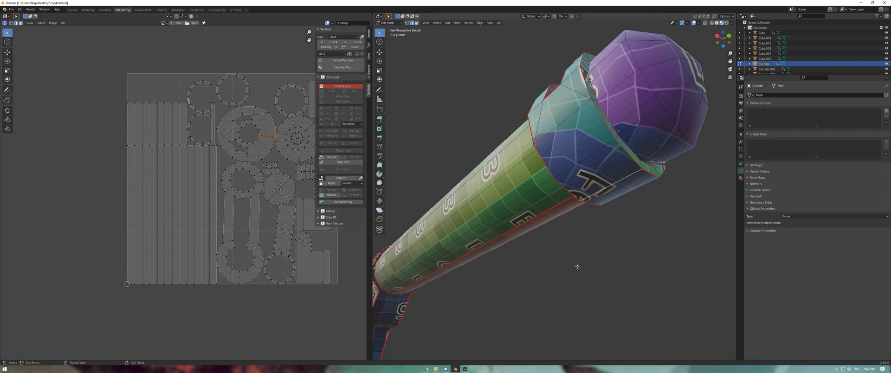
right_click(576, 267)
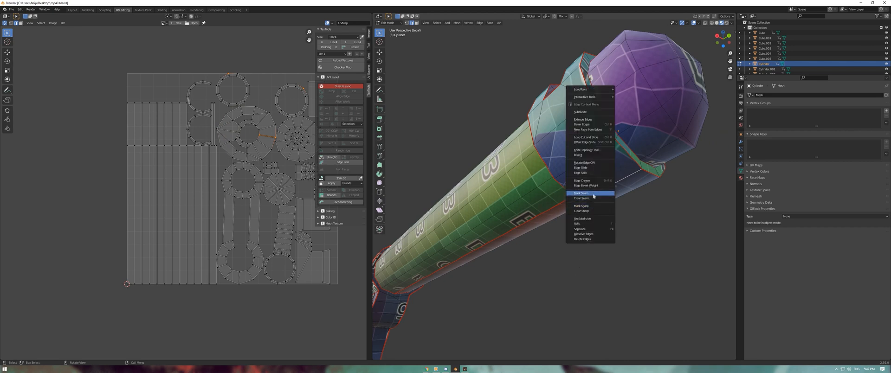
left_click(584, 193)
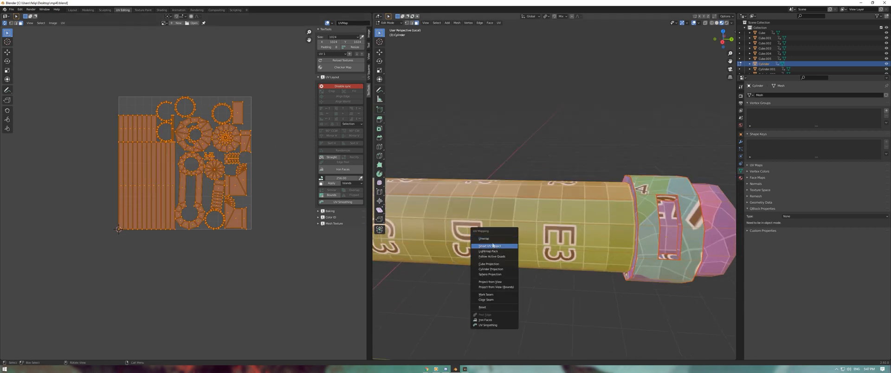
left_click(489, 246)
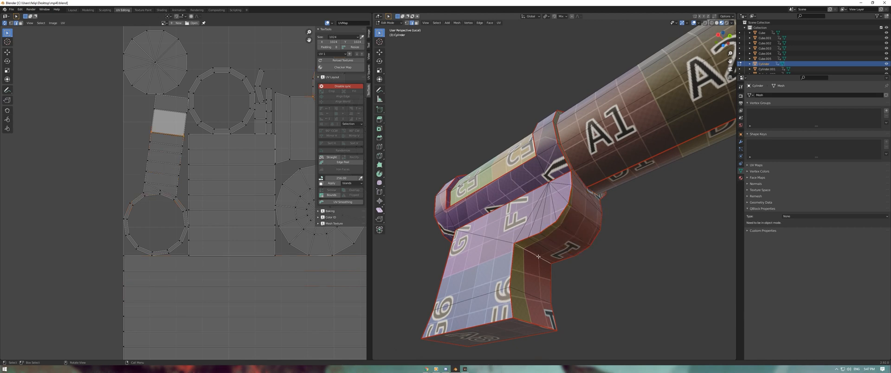
Mark the grip-to-housing edges as a seam and return to UV Editing
right_click(537, 256)
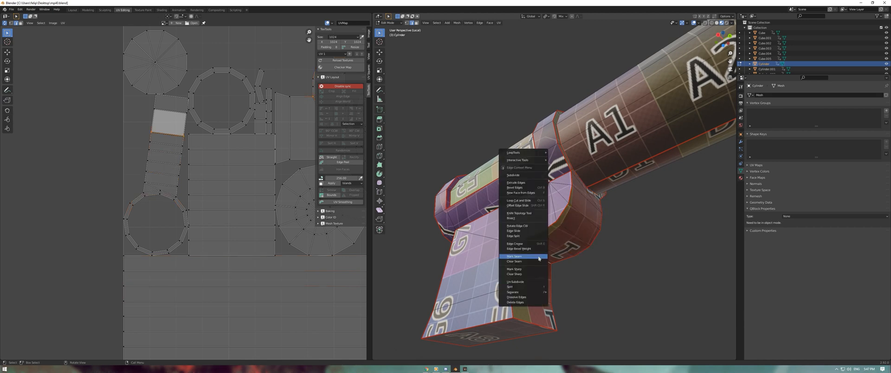
left_click(514, 255)
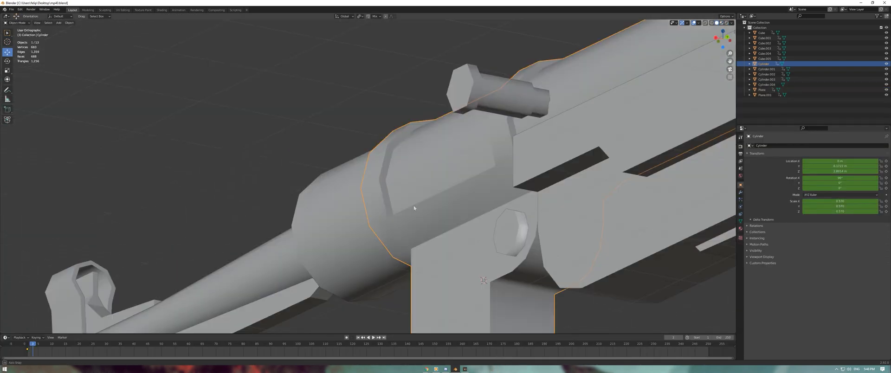
left_click(123, 9)
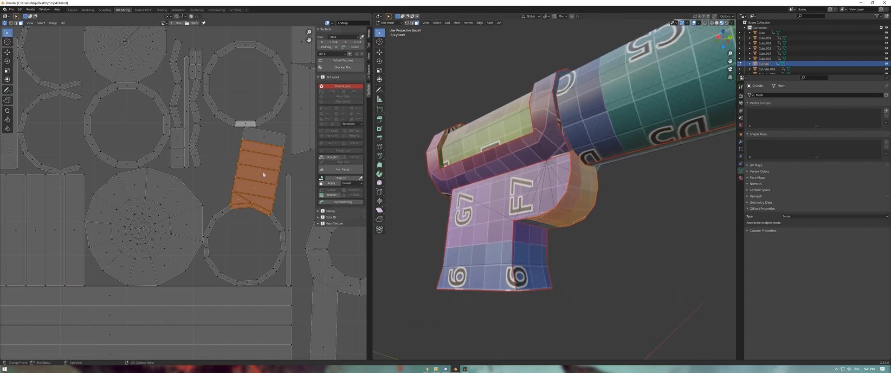
Pack the barrel's UV islands into the tile and leave mesh editing
left_click(232, 162)
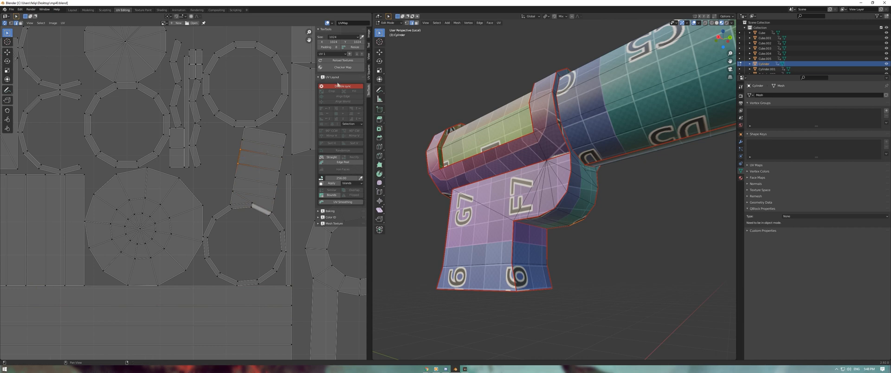
left_click(322, 85)
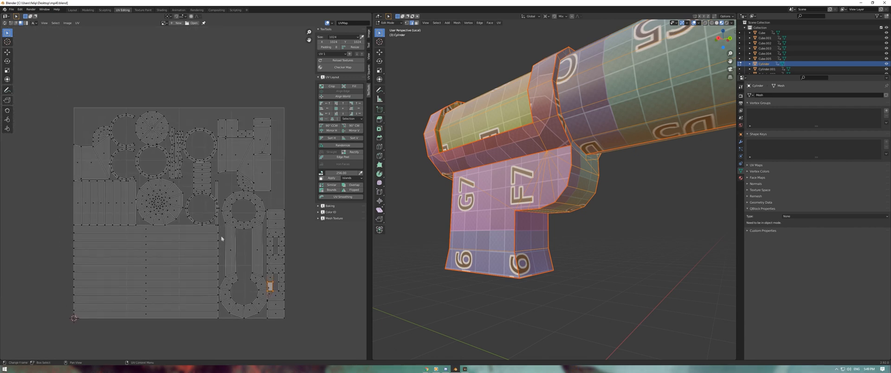
key("Tab")
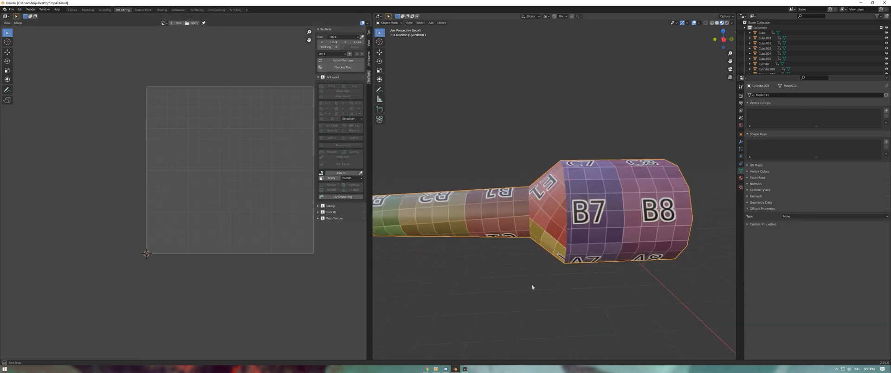
Select the Cube.003 receiver part and enter Edit Mode on its mesh
left_click(766, 69)
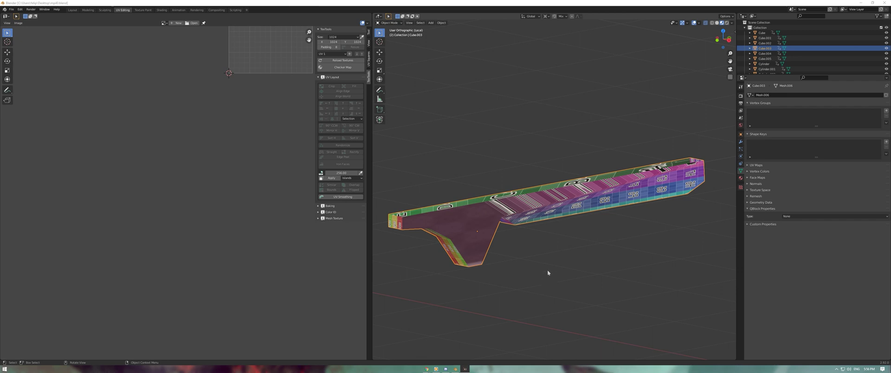
mouse_move(546, 280)
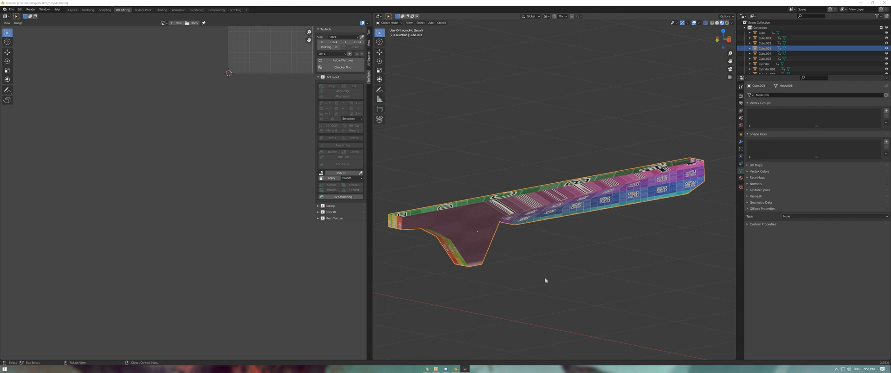
mouse_move(478, 233)
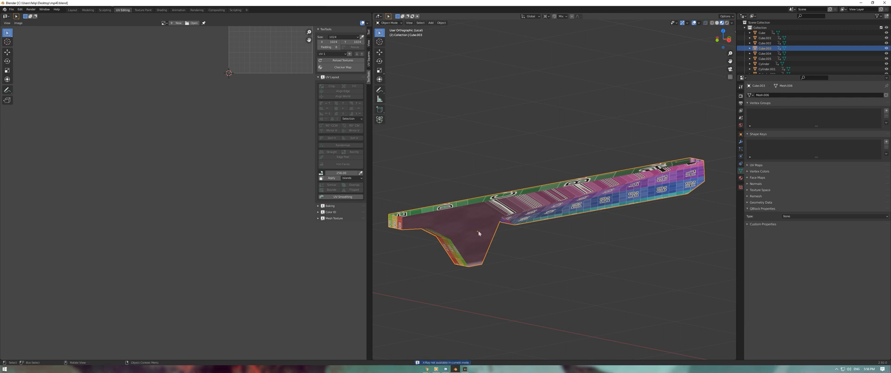
key("Tab")
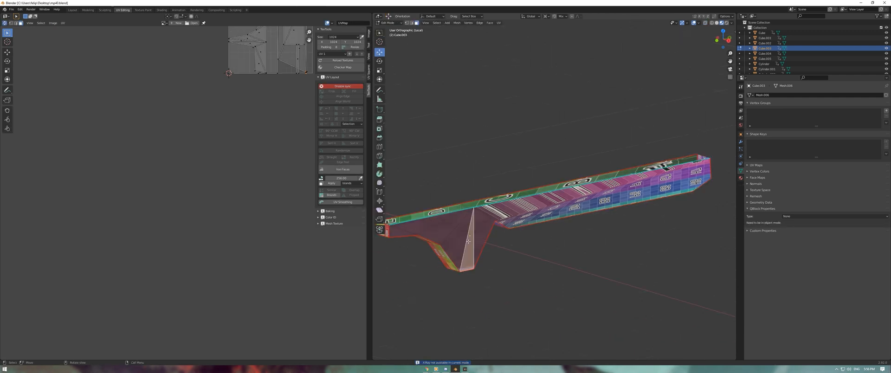
Project all receiver faces' UVs from the Right Orthographic view
left_click(443, 238)
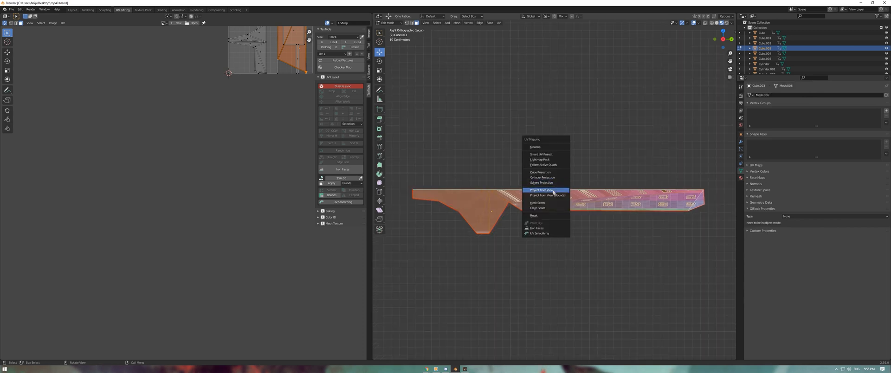
left_click(541, 189)
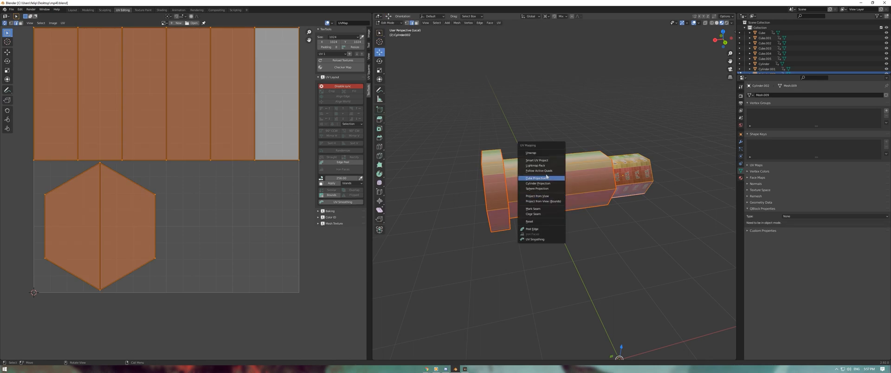
Apply Cube Projection to Cylinder.002 and unwrap the curved Plane
left_click(537, 178)
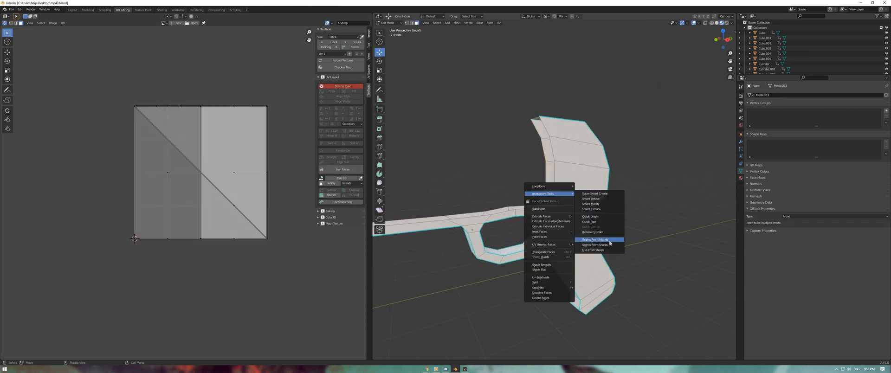
left_click(594, 240)
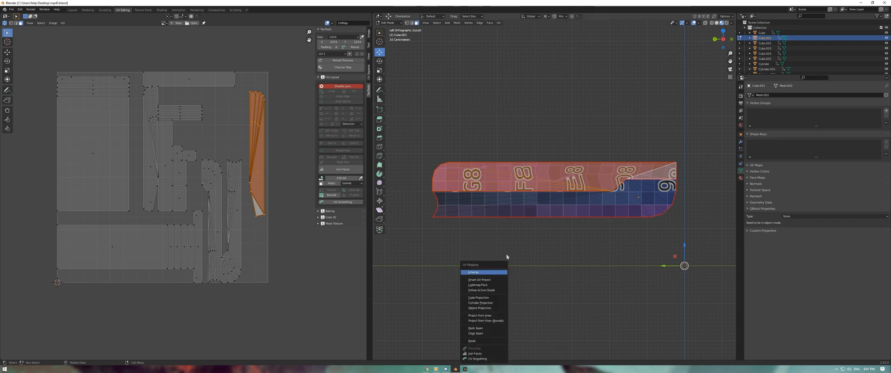
Unwrap the side panel and small cylinder faces, then exit local view to show the whole gun
left_click(472, 272)
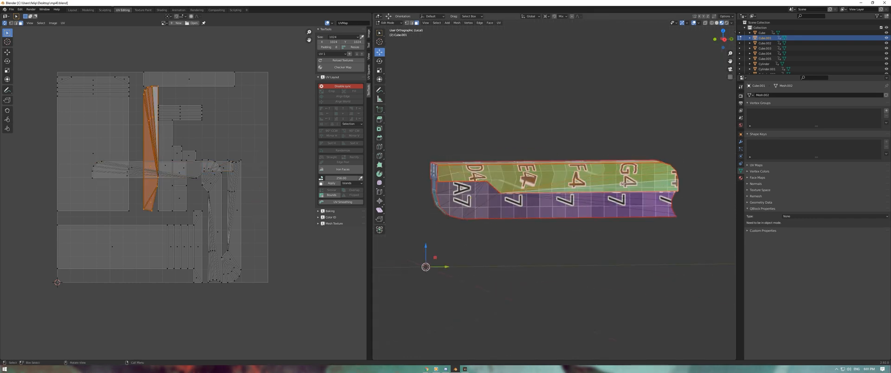
right_click(523, 182)
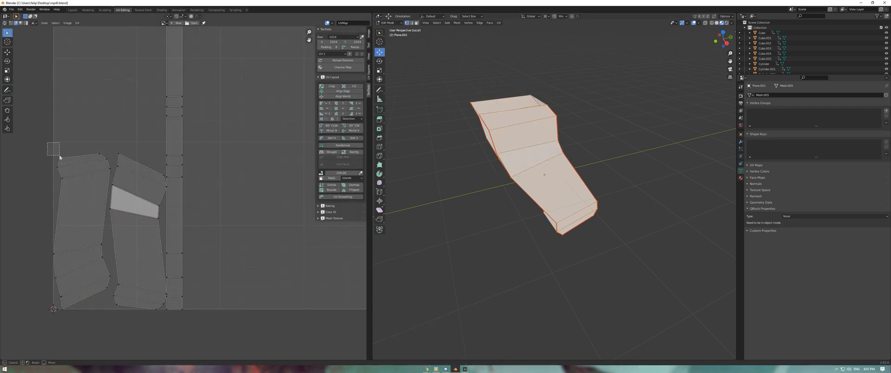
key("Tab")
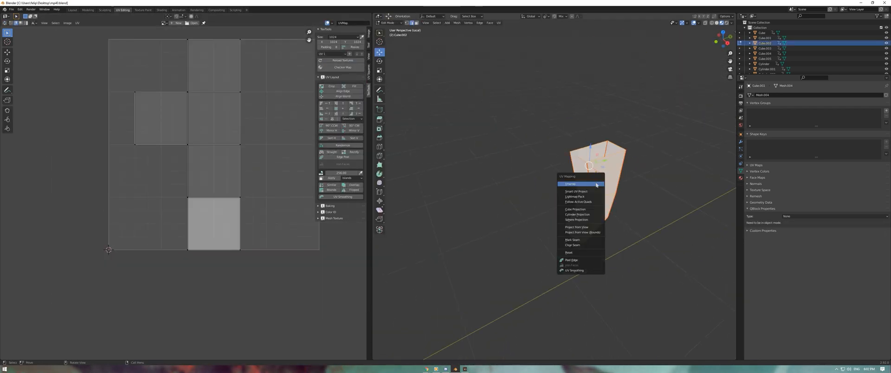
left_click(569, 183)
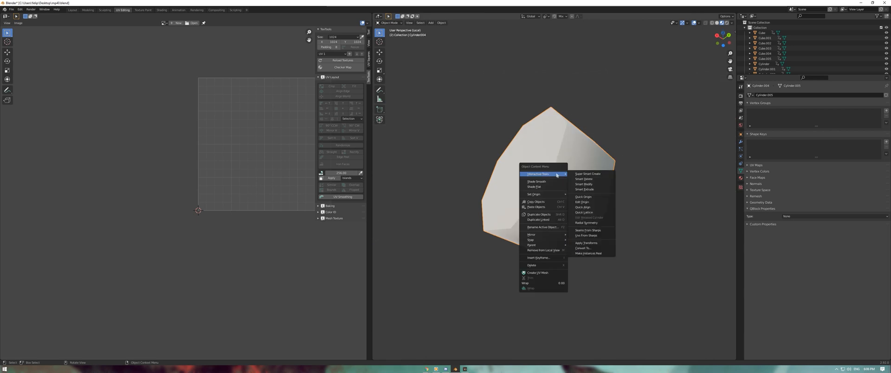
left_click(538, 273)
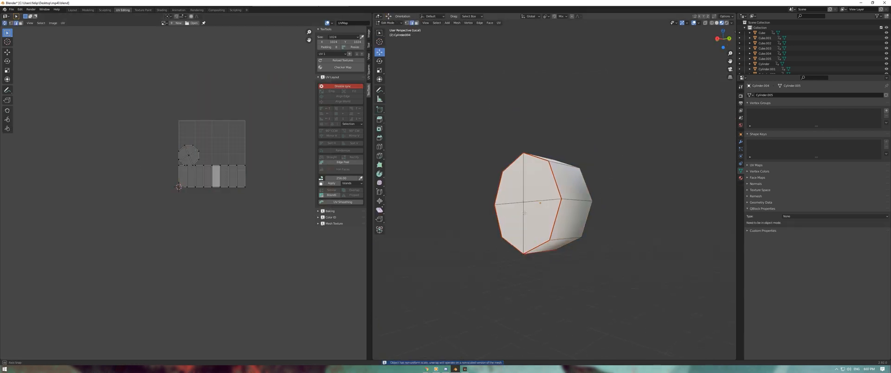
left_click(389, 22)
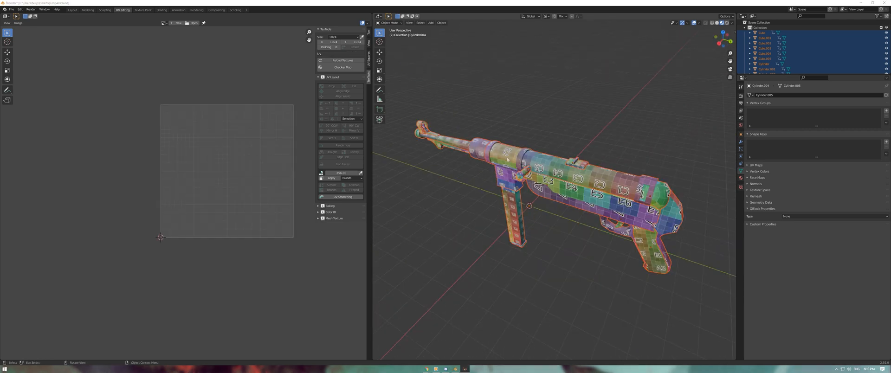
Pack the UV islands of all selected parts into one square, then return to the Layout workspace
left_click(764, 64)
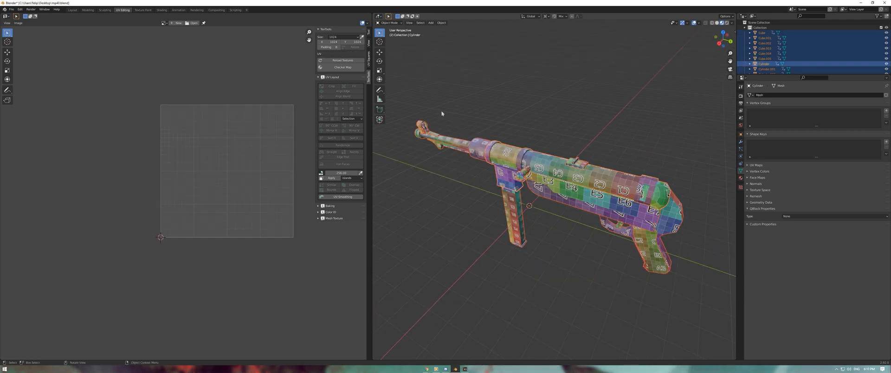
key("Tab")
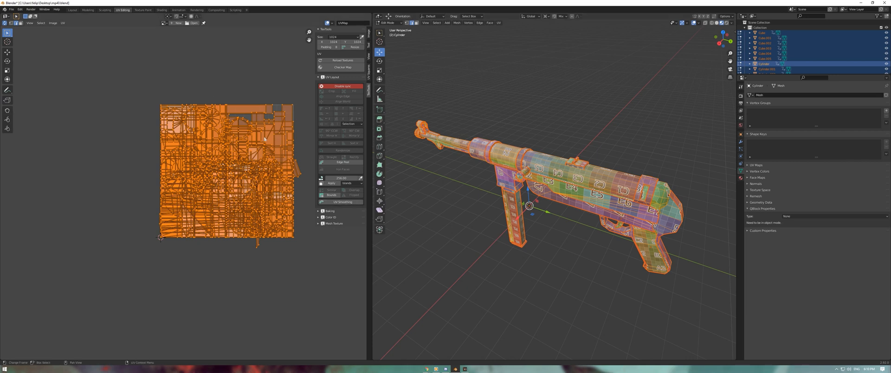
left_click(62, 22)
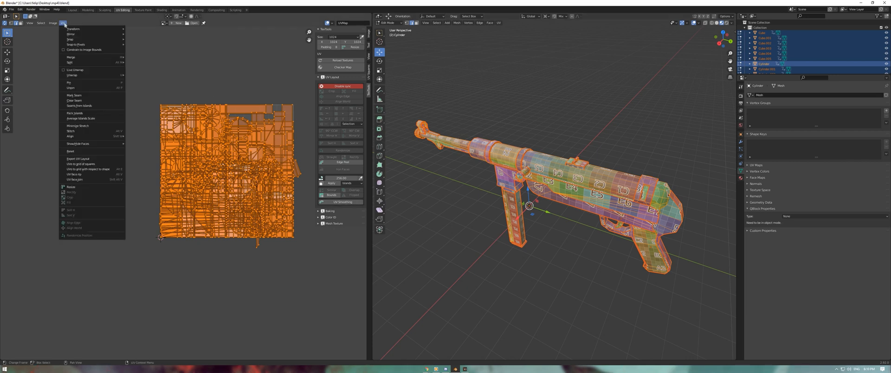
left_click(75, 112)
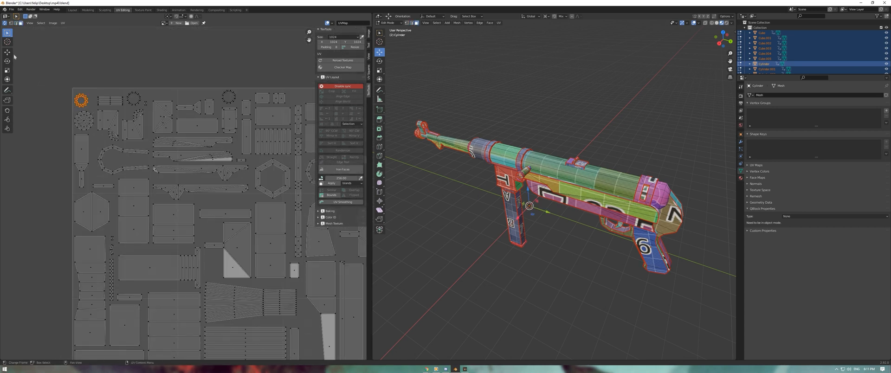
left_click_drag(82, 100, 102, 152)
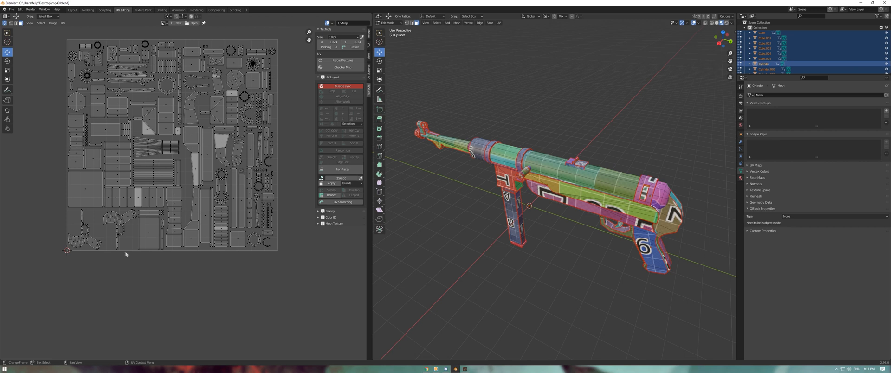
mouse_move(195, 113)
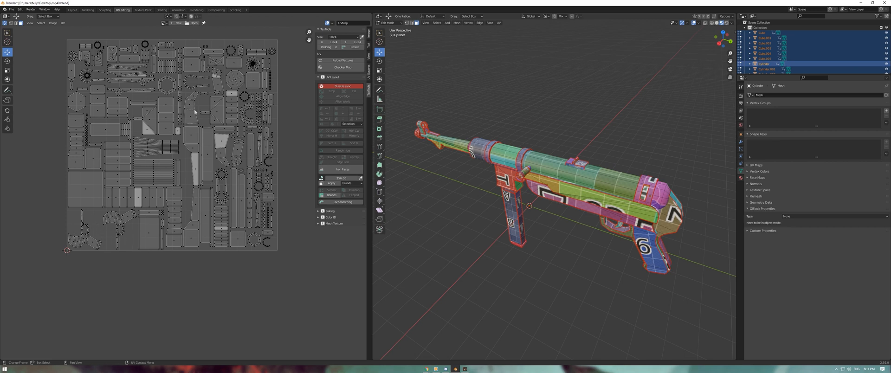
mouse_move(275, 165)
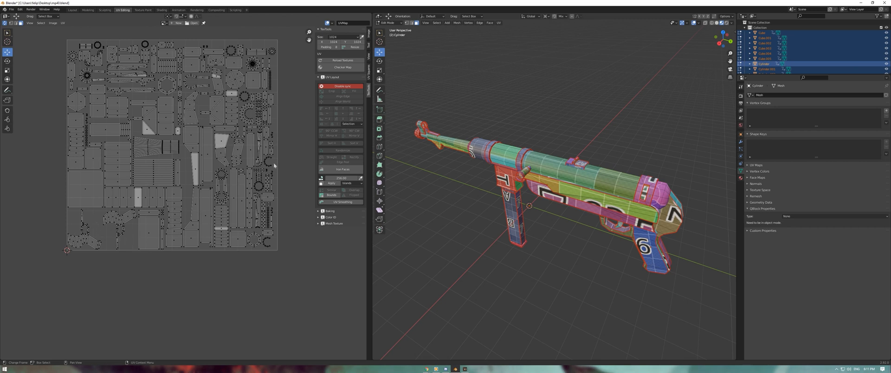
mouse_move(574, 205)
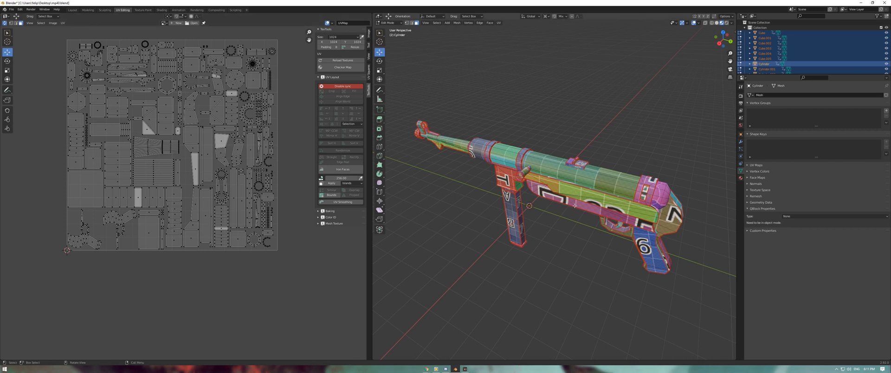
left_click(73, 9)
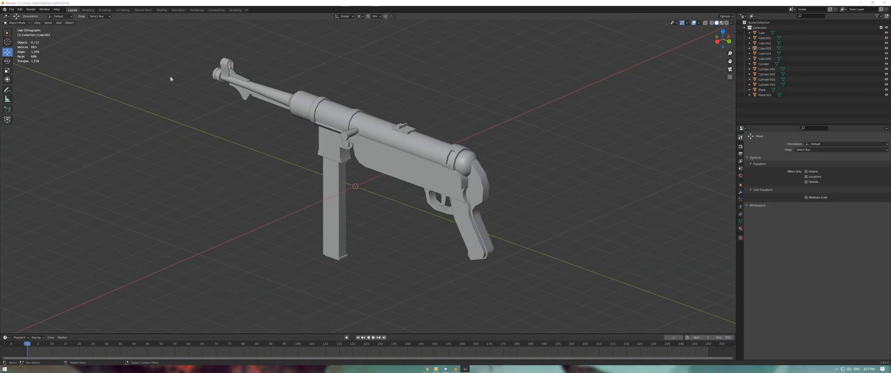
Select all parts and set the MP40 material's Base Color to brown
key("a")
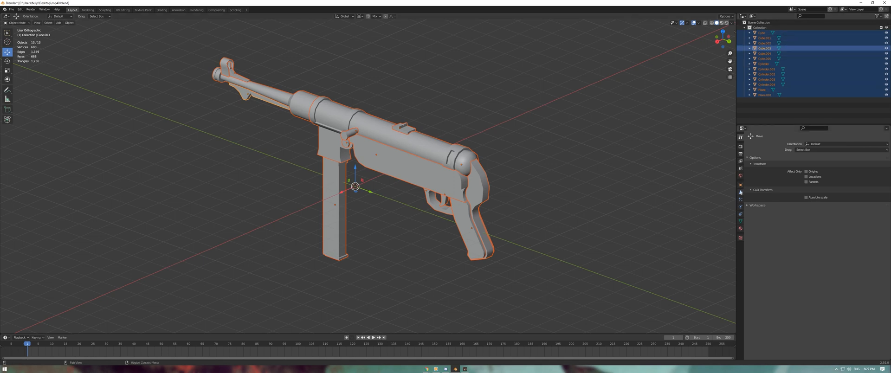
left_click(740, 230)
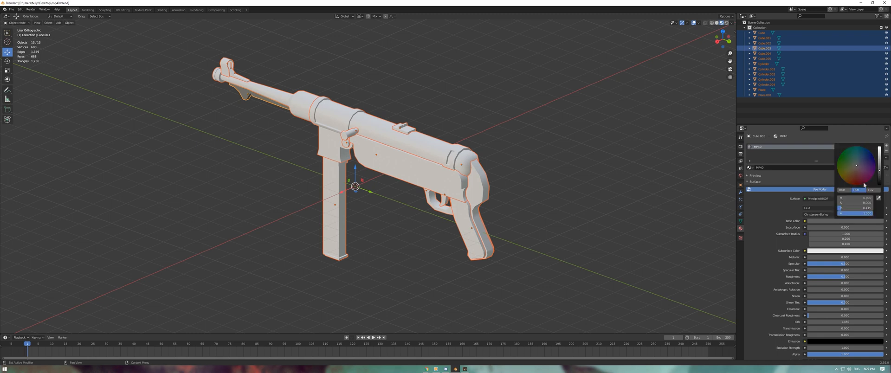
left_click(545, 112)
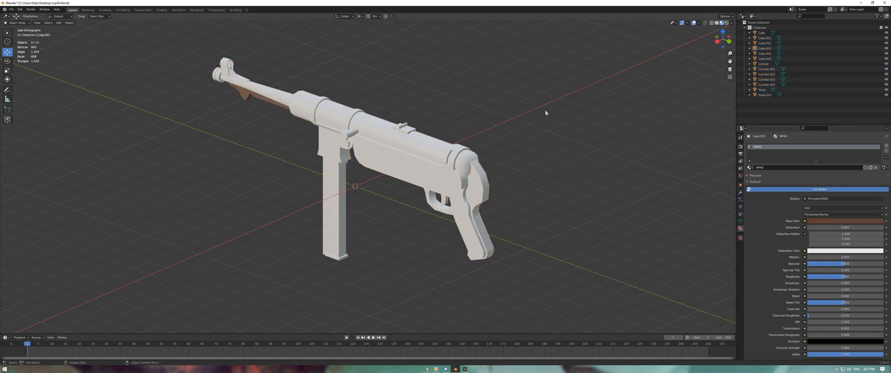
Link the MP40 material to every gun part via Ctrl+L Link Materials
key("a")
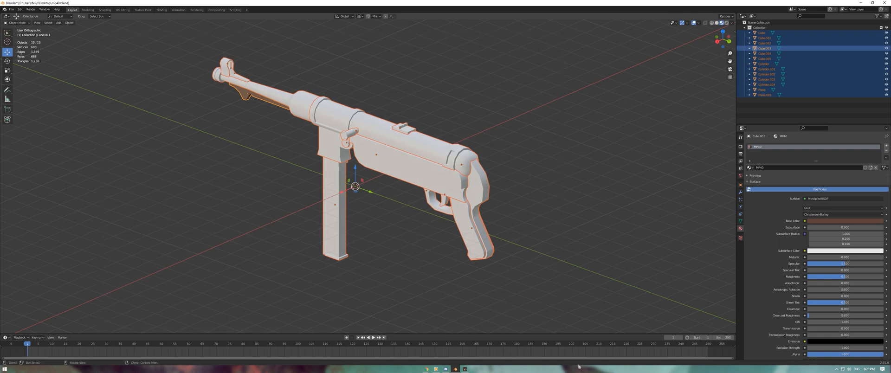
mouse_move(284, 136)
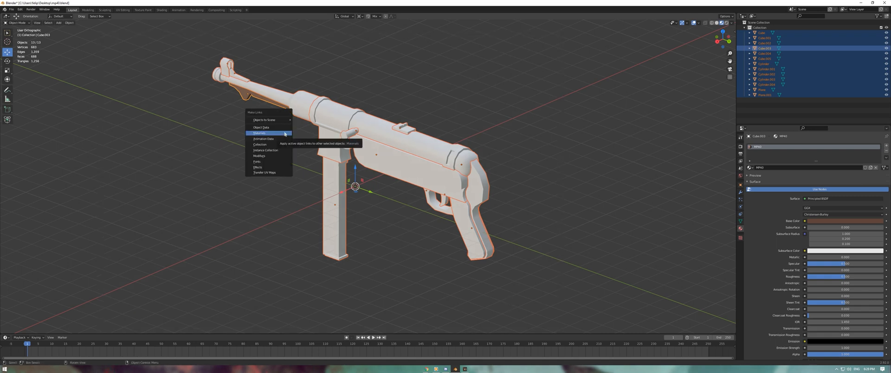
left_click(259, 133)
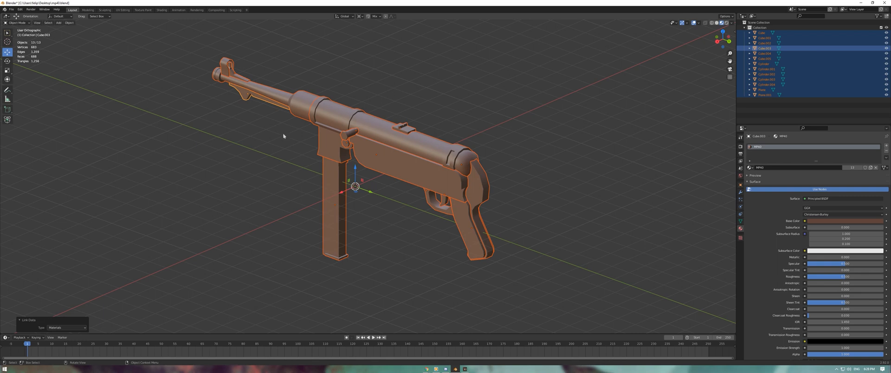
left_click(805, 220)
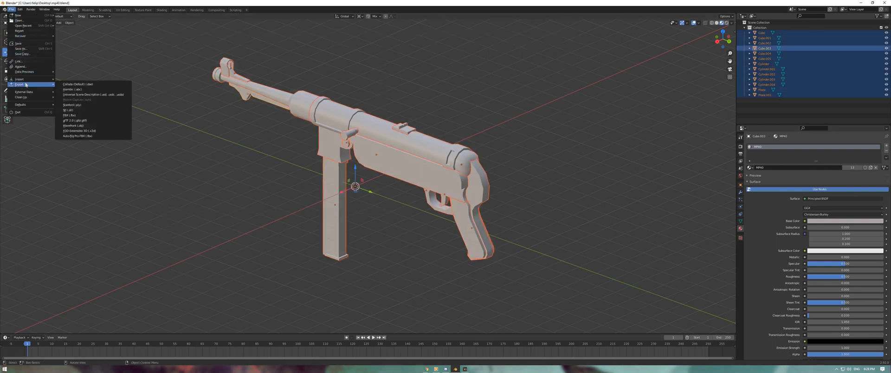
mouse_move(72, 115)
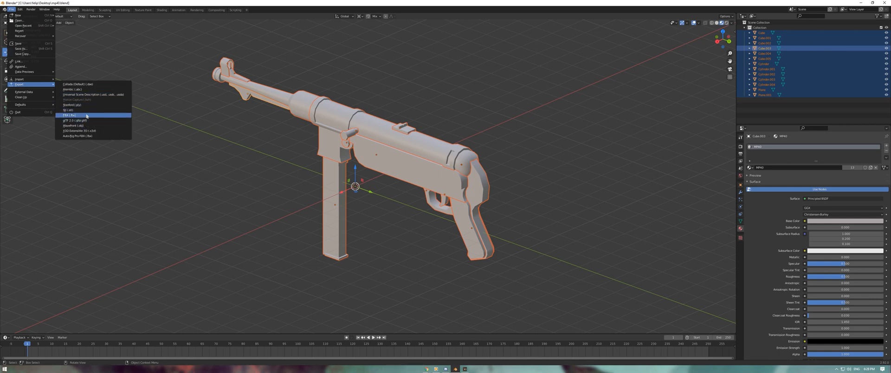
mouse_move(94, 117)
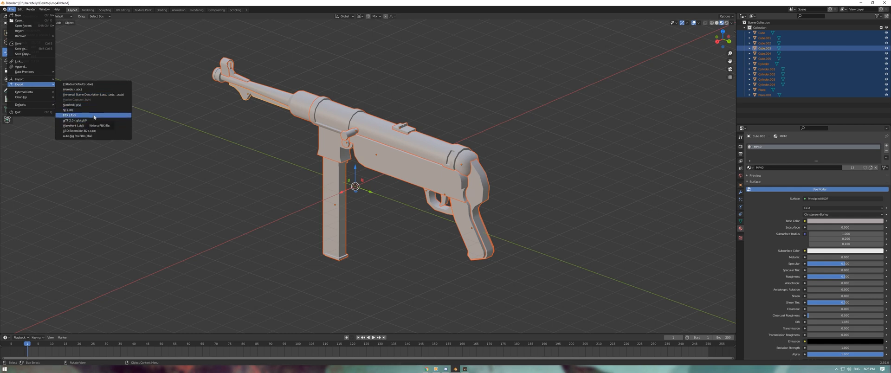
Export the whole gun as mp40.fbx
left_click(70, 115)
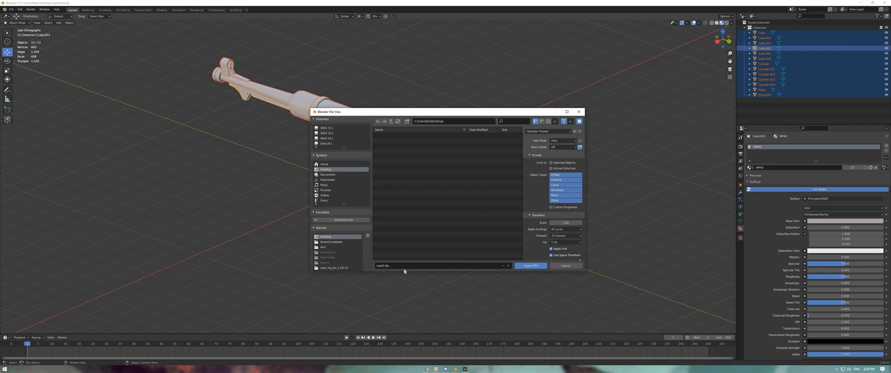
mouse_move(509, 287)
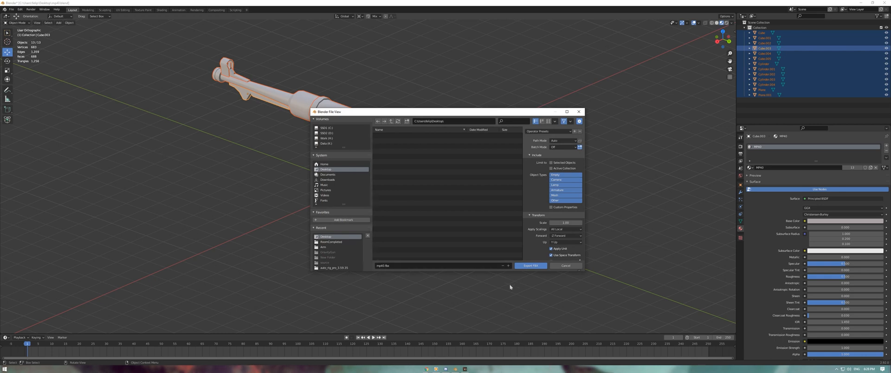
left_click(530, 266)
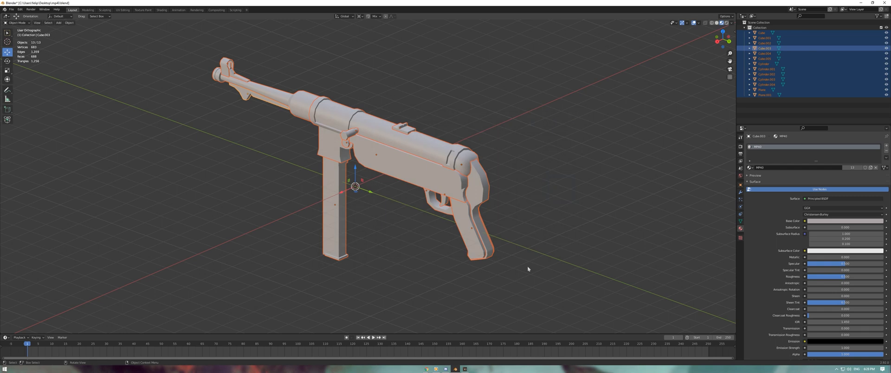